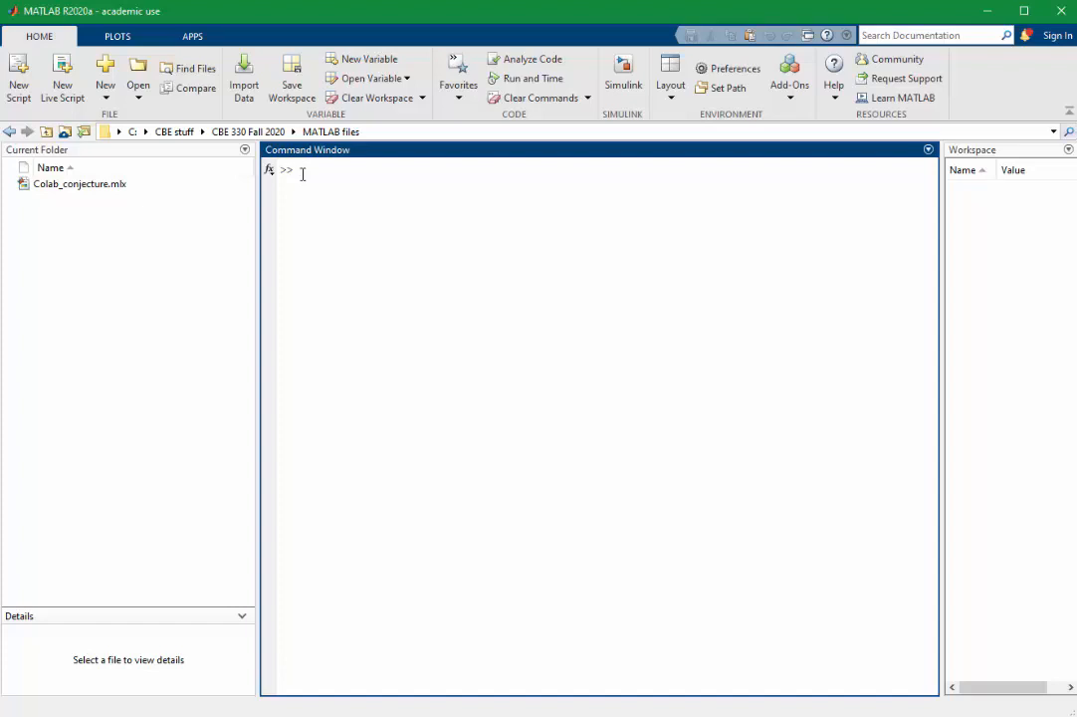
Declare t, a and b as symbolic variables with syms t a b
text(syms)
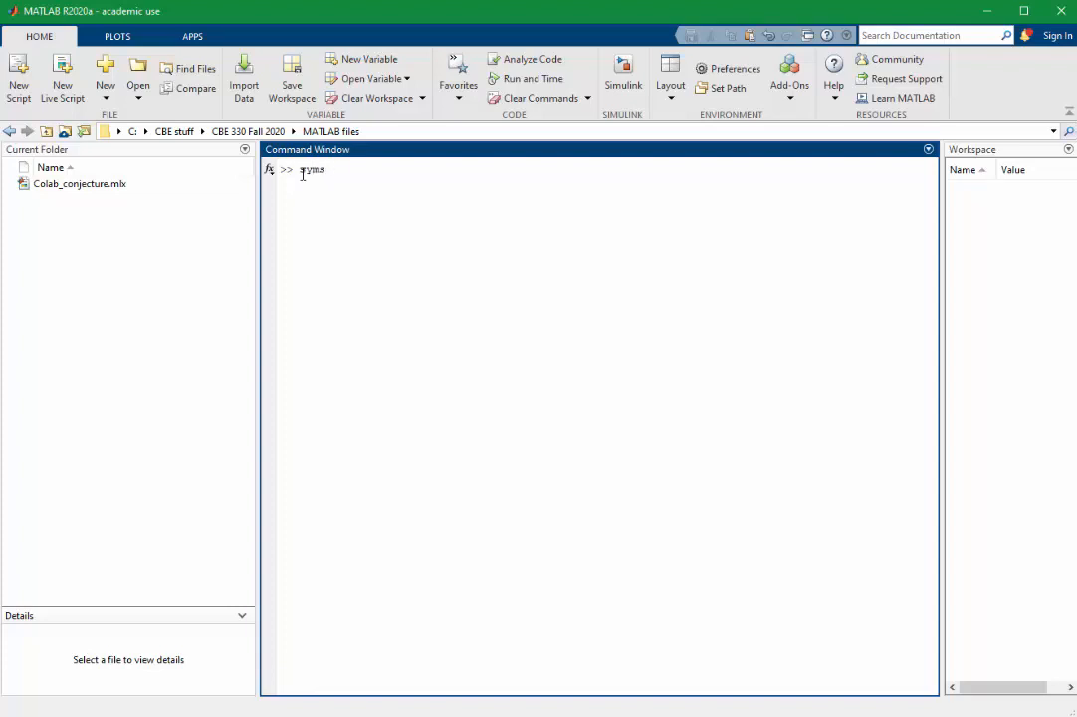
text(t a b)
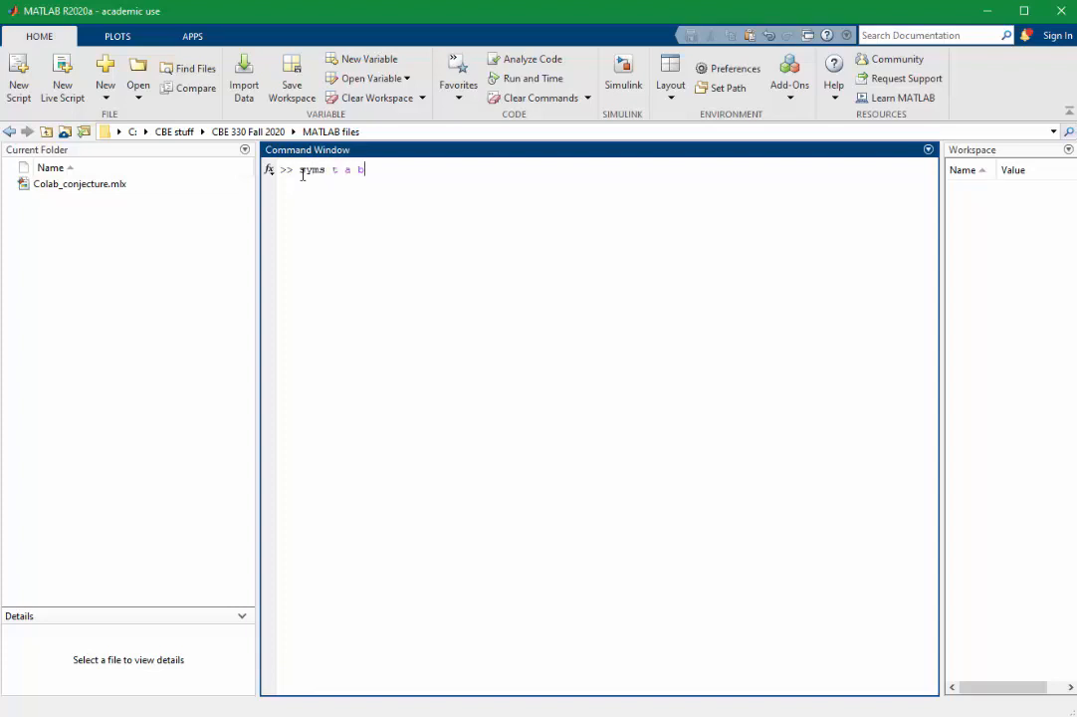
key(Return)
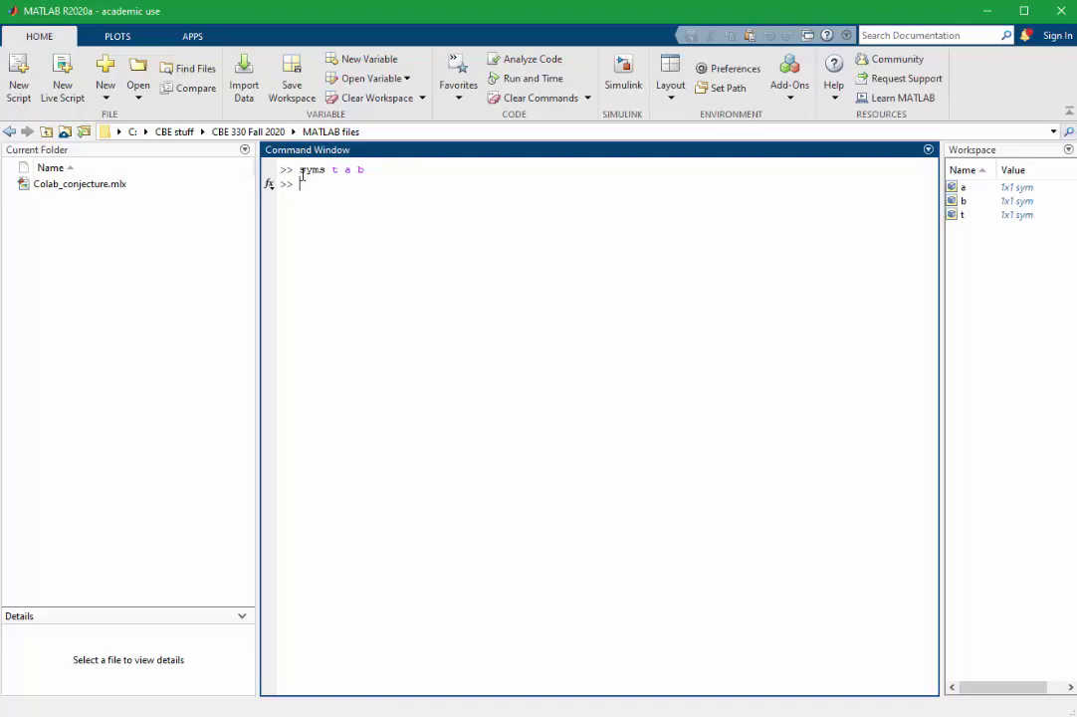
Define f = t + a*exp(-b*t)
text(t)
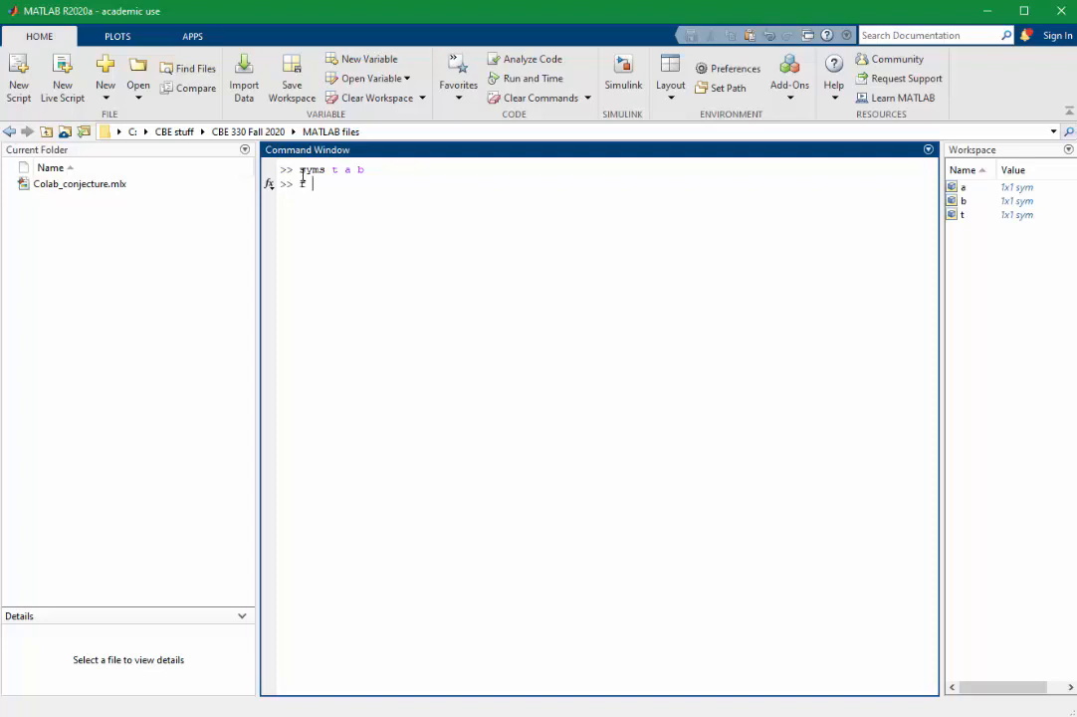
text(=)
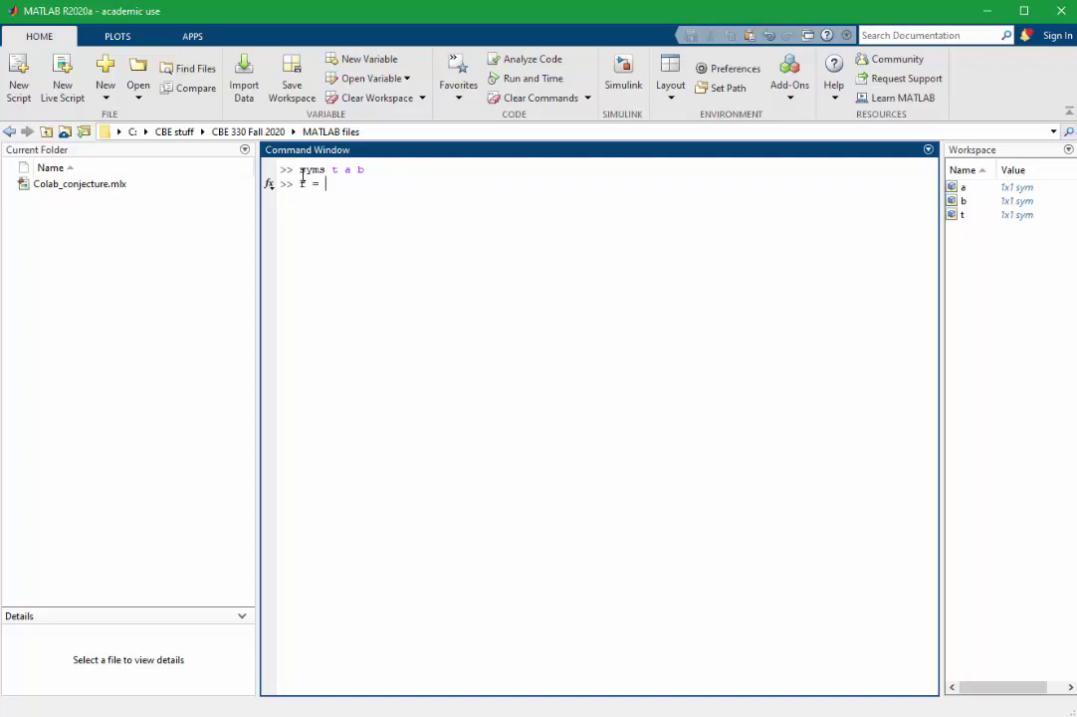
text(t+)
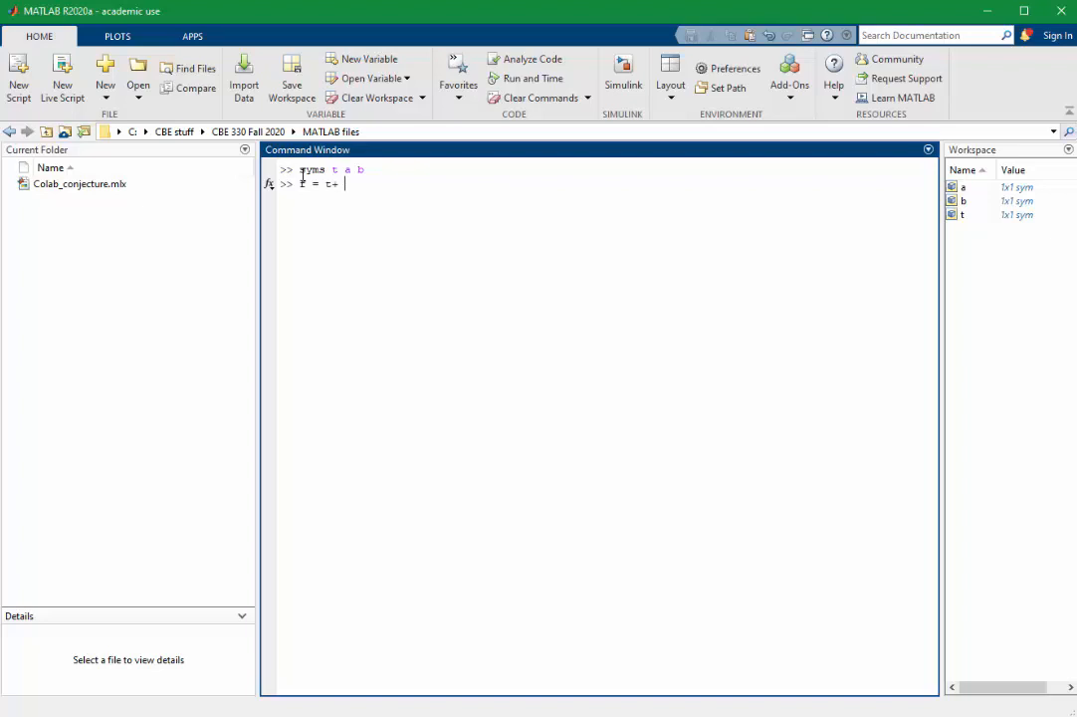
text(a*)
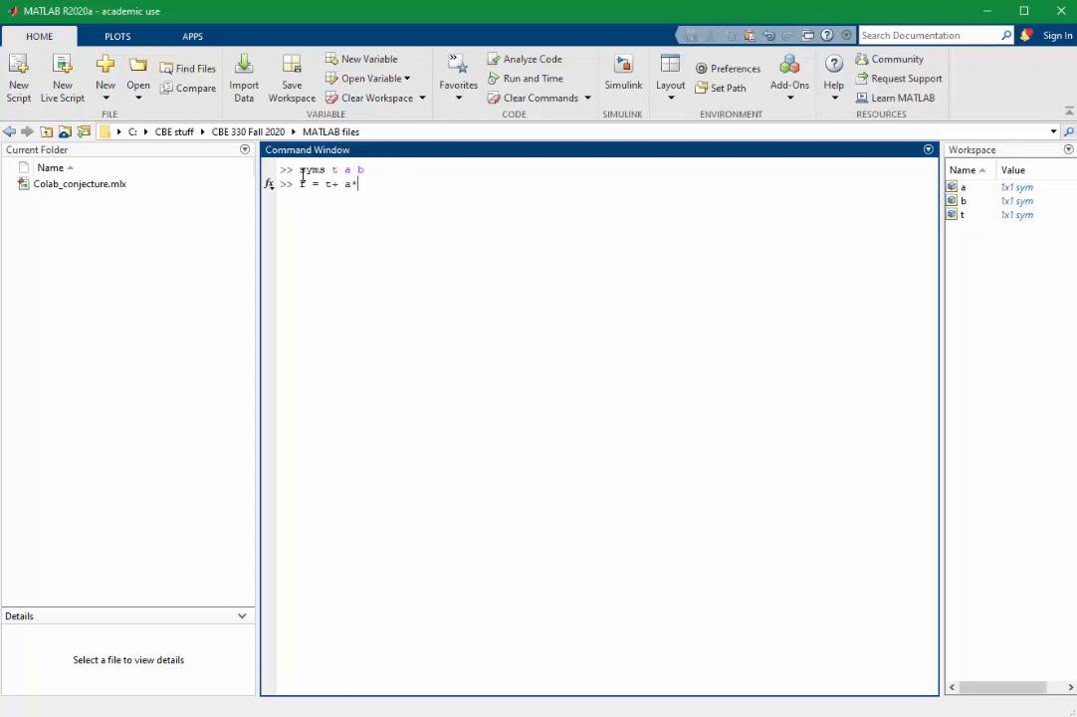
text(exp(-b)
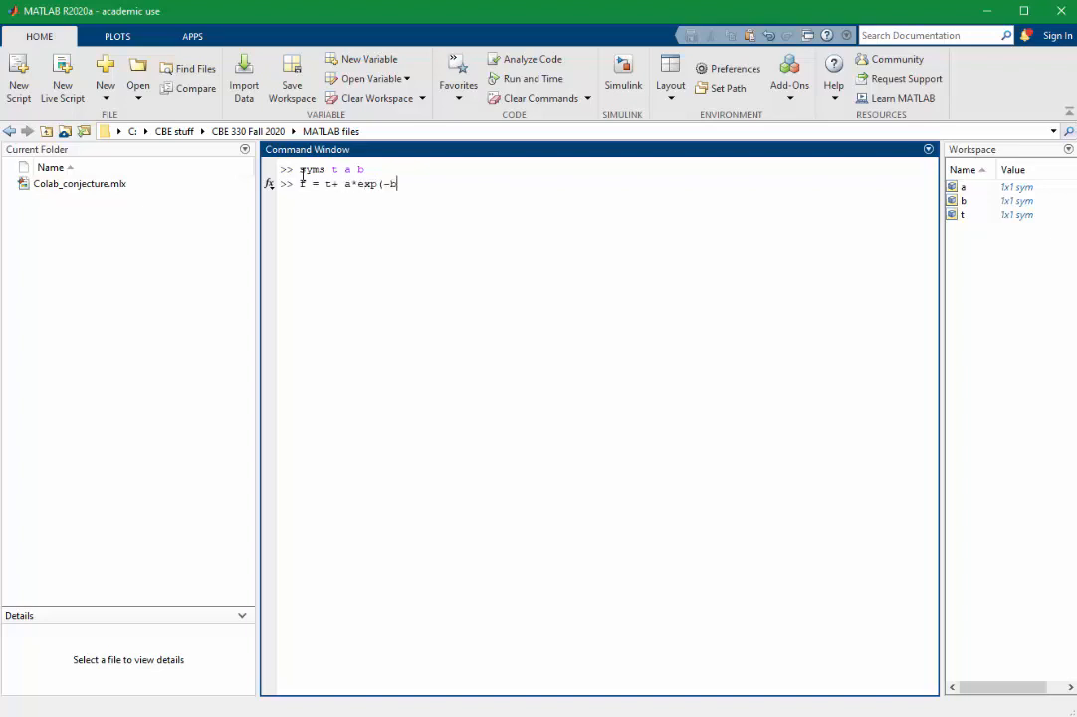
text(*t))
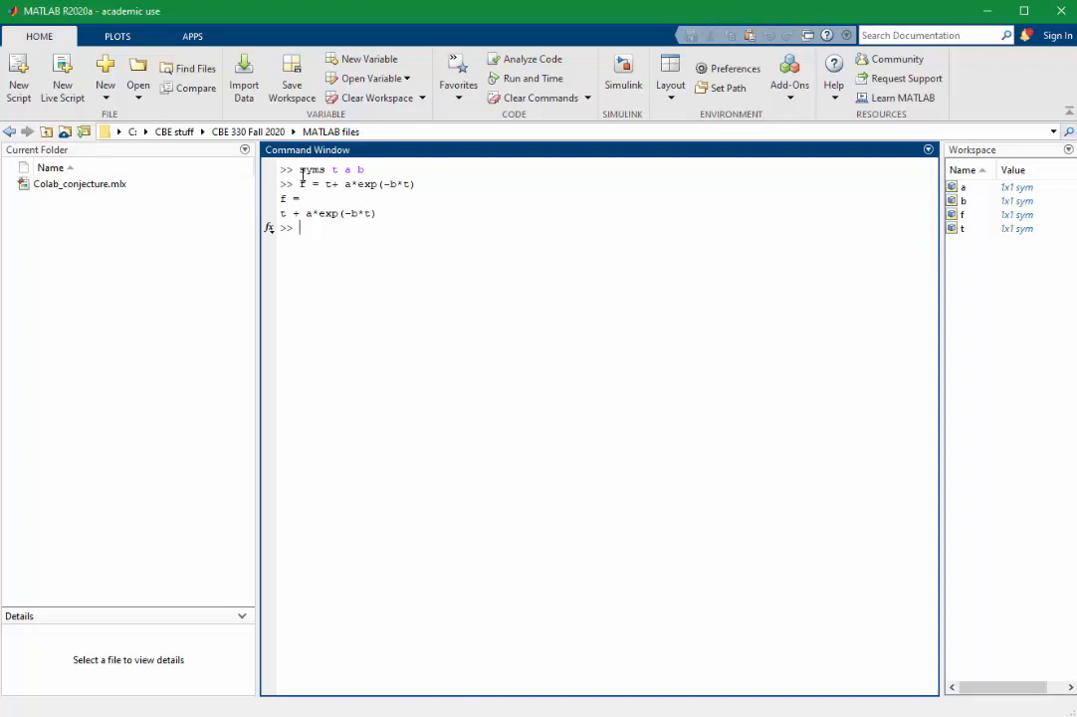
Run F = laplace(f) to get F = a/(b + s) + 1/s^2
text(F =)
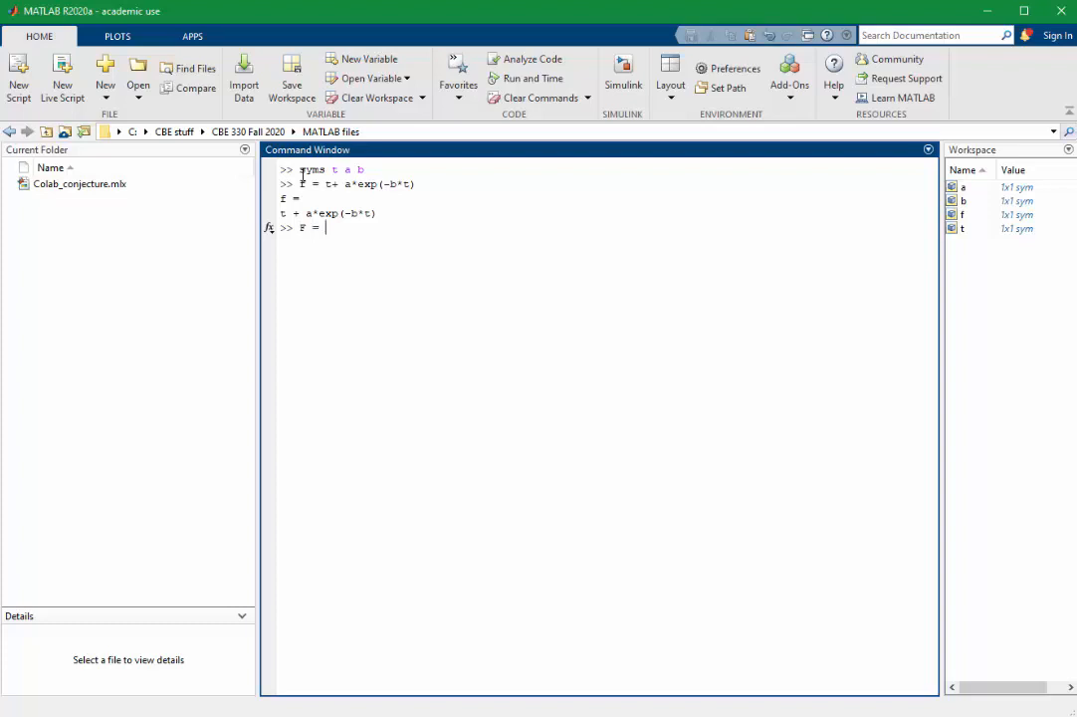
text(laplace)
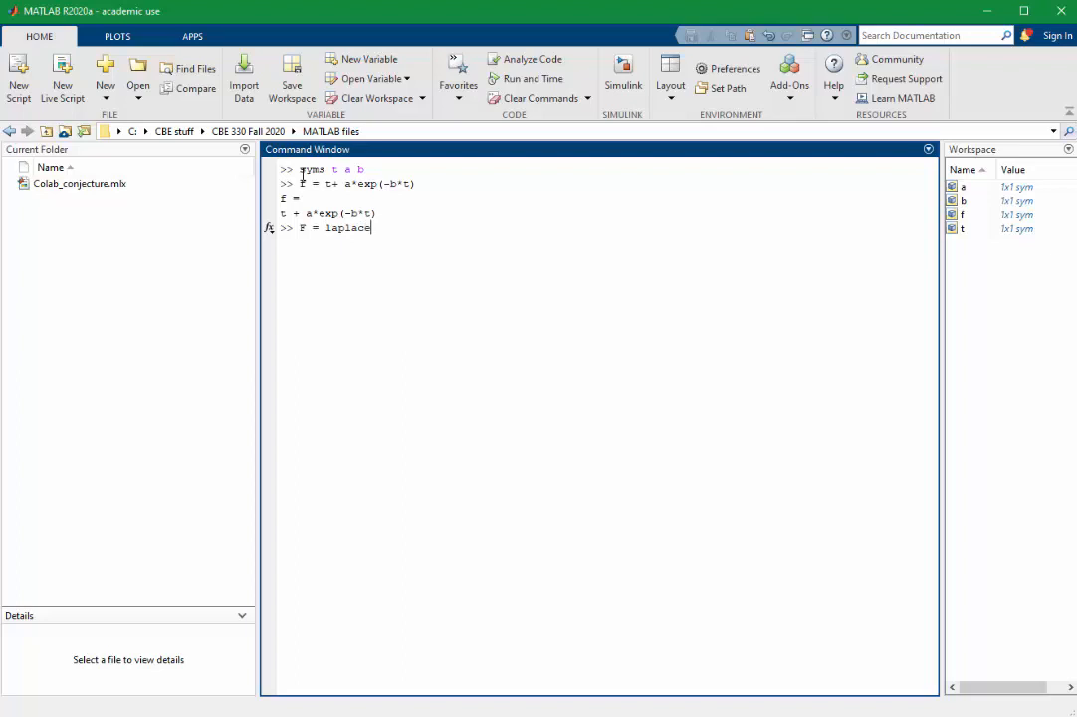
key(Return)
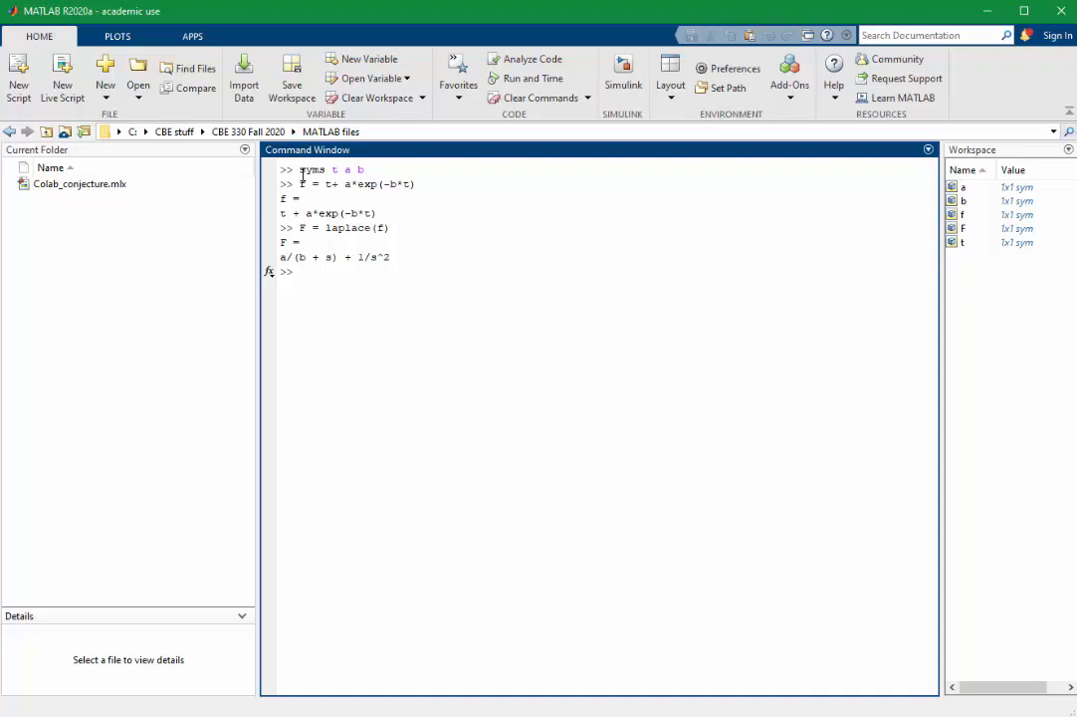
mouse_move(454, 134)
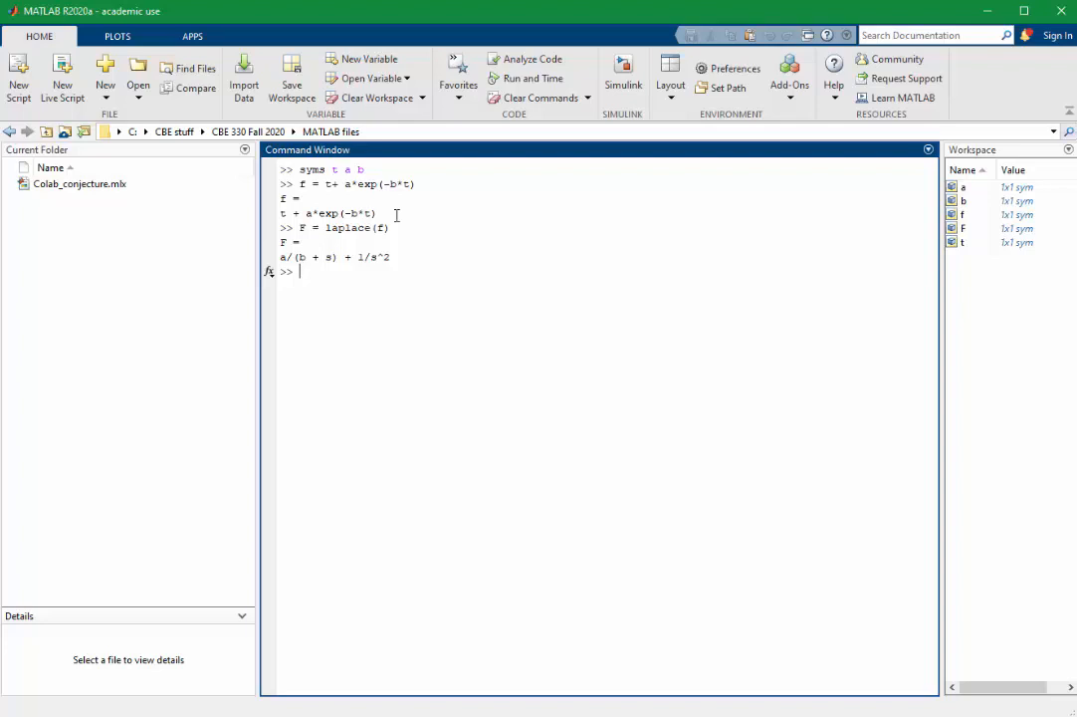
Enter Finv = ilaplace(F) to take the inverse Laplace transform of F
text(Finv)
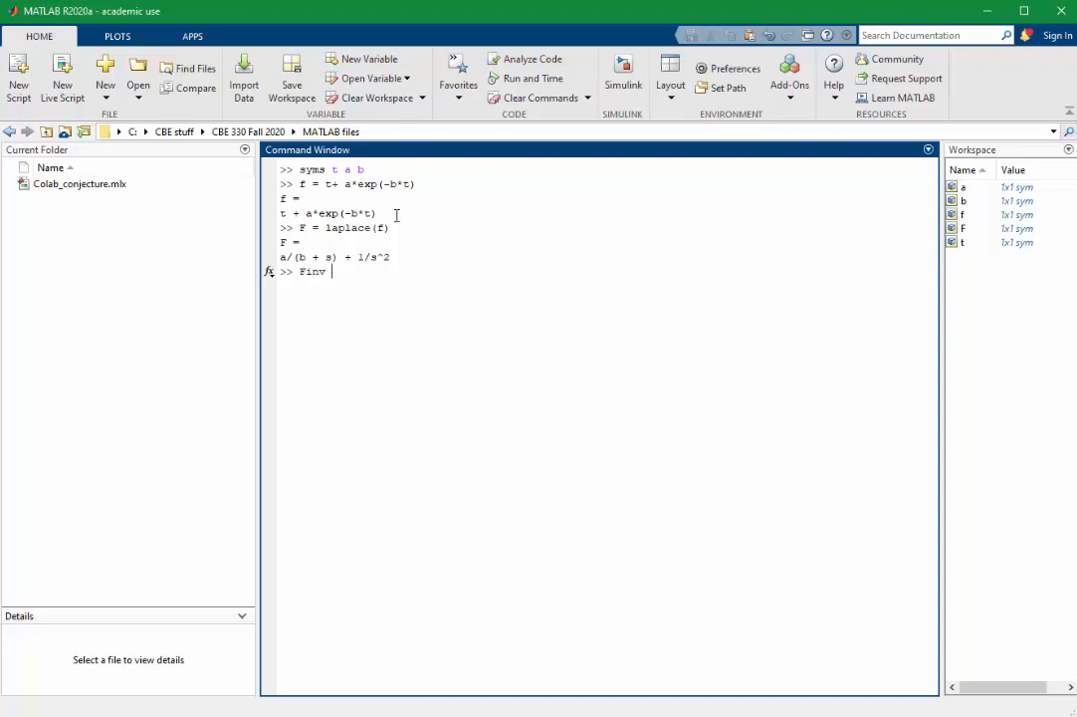
text(= il)
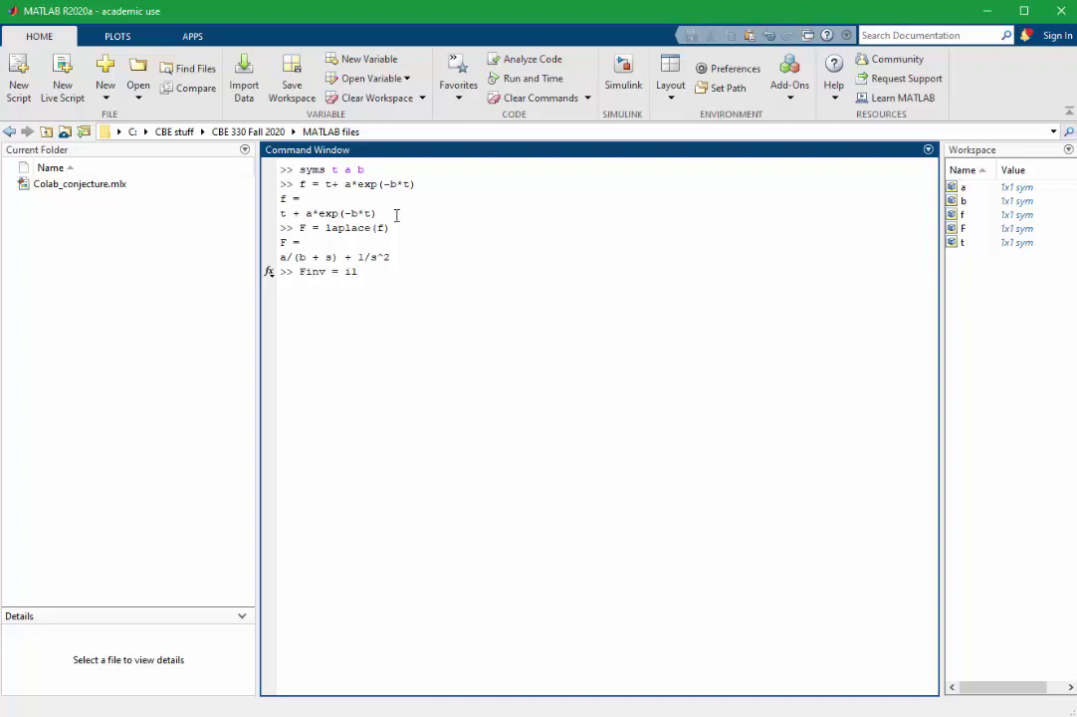
text(aplace)
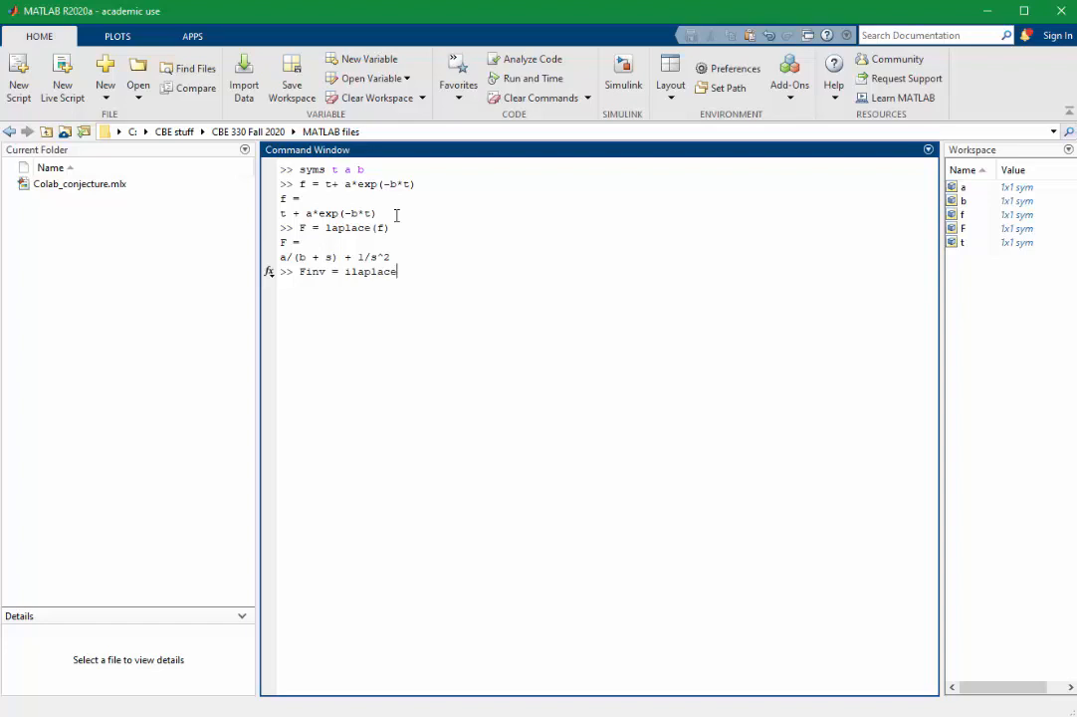
text((F))
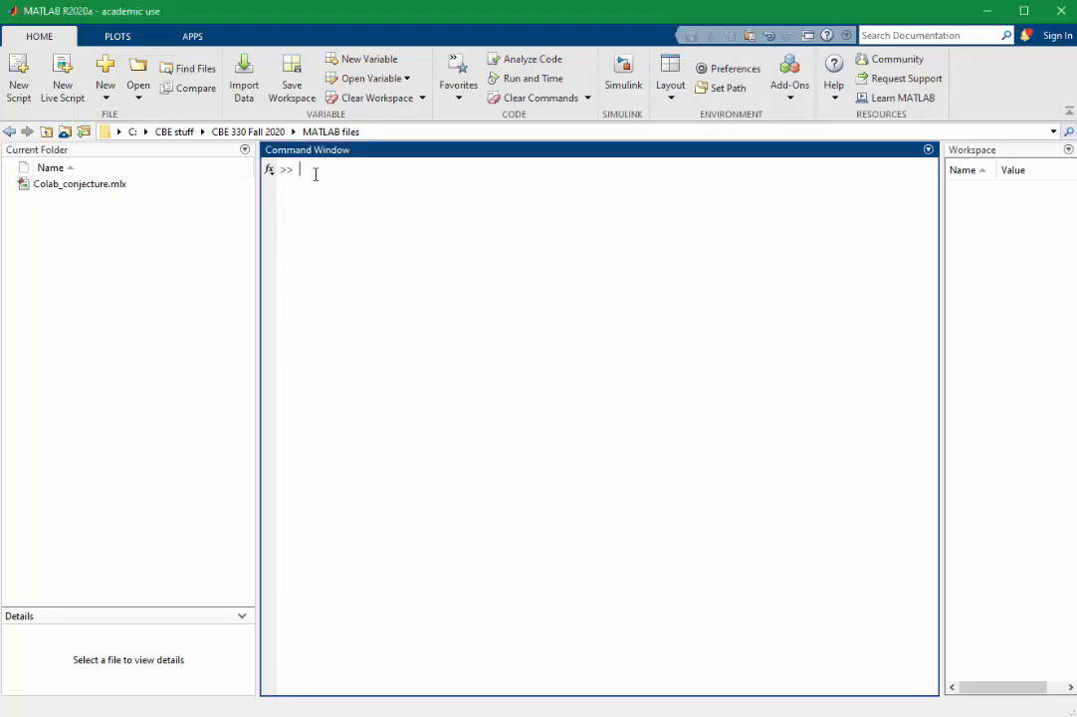
Declare y(t) symbolically and draft y = dsolve(diff(y,t) + (t+1)*y == 0)
text(syms)
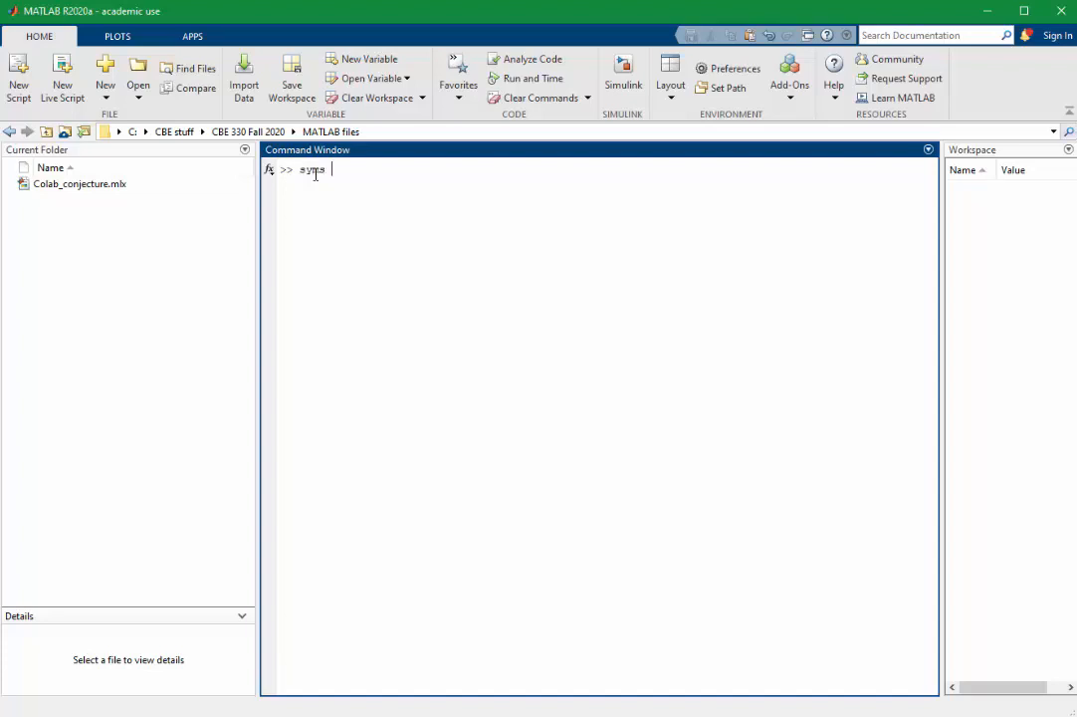
text(y(t)
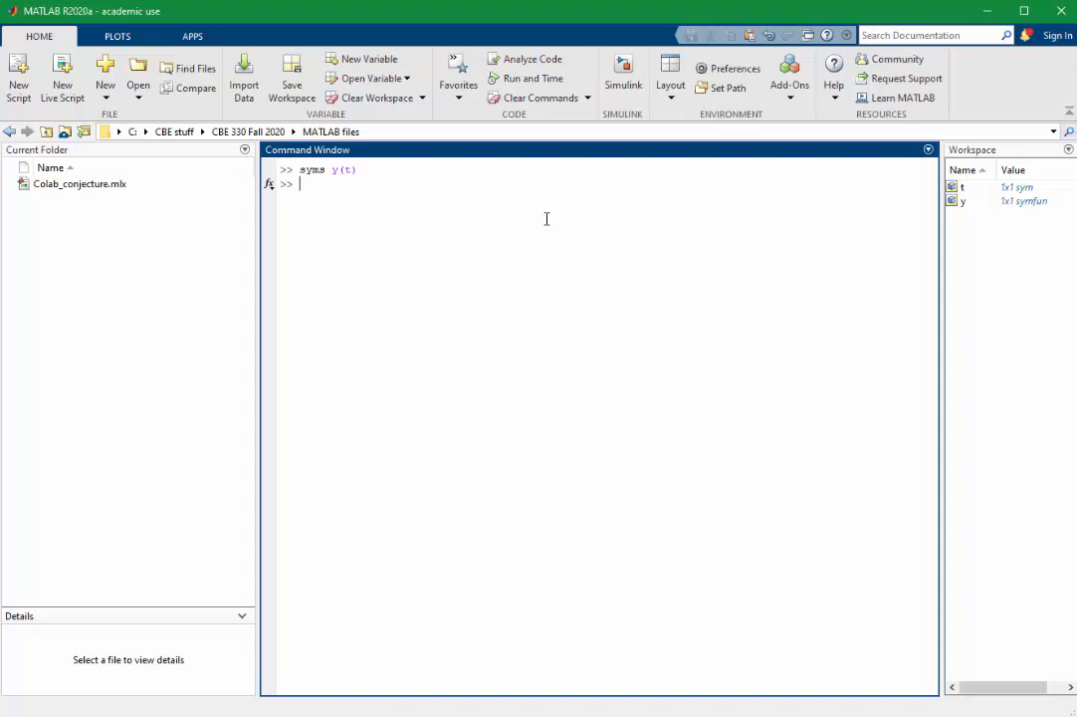
text(y = dsolve)
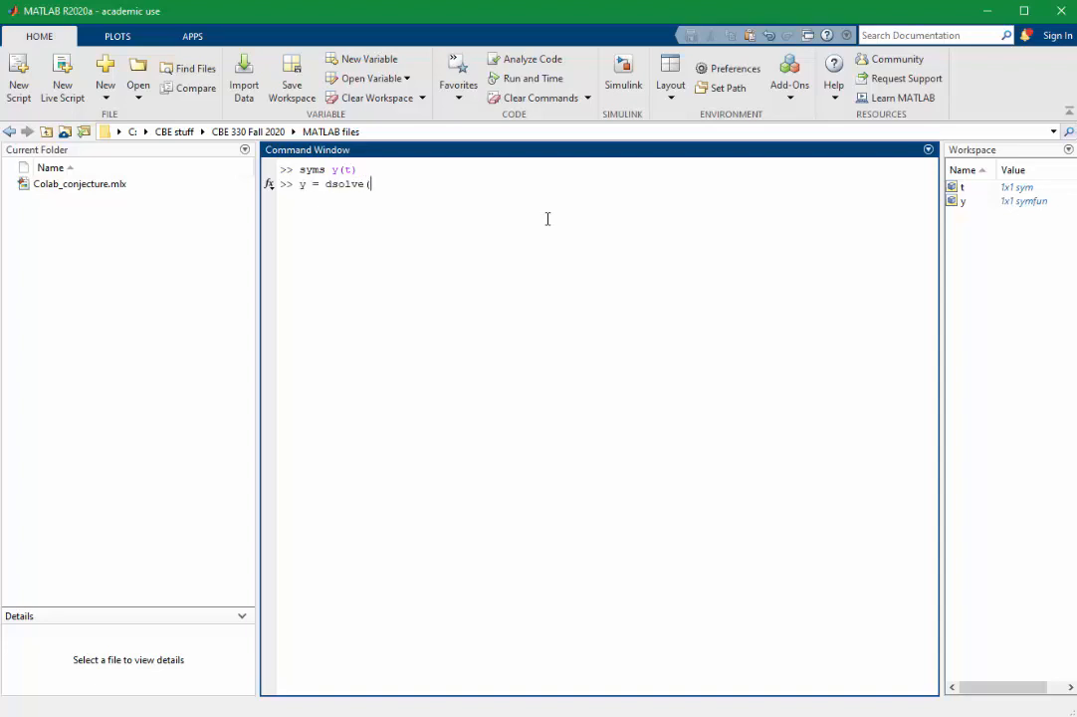
text(()
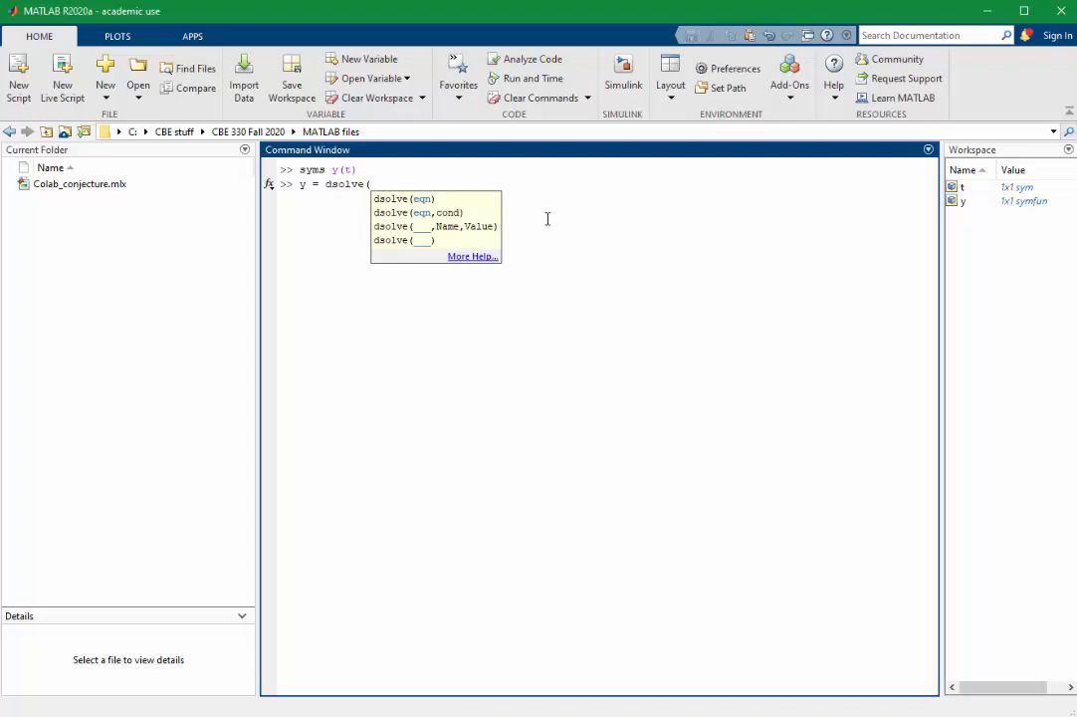
text(diff(y,)
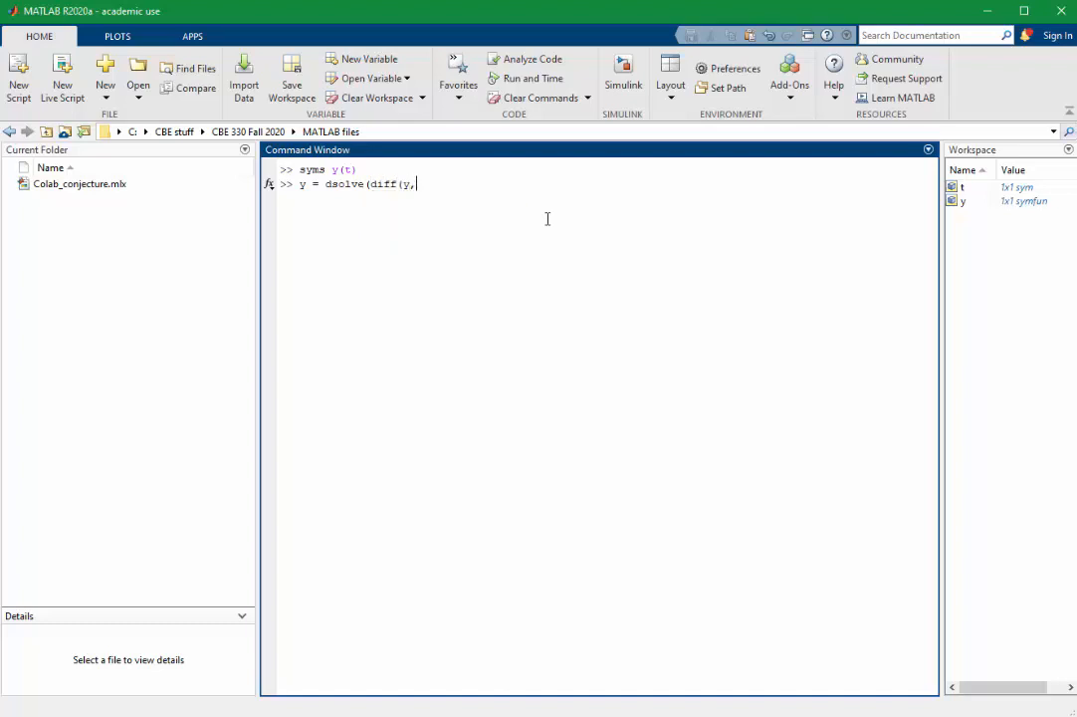
text(t) + (t+1)8)
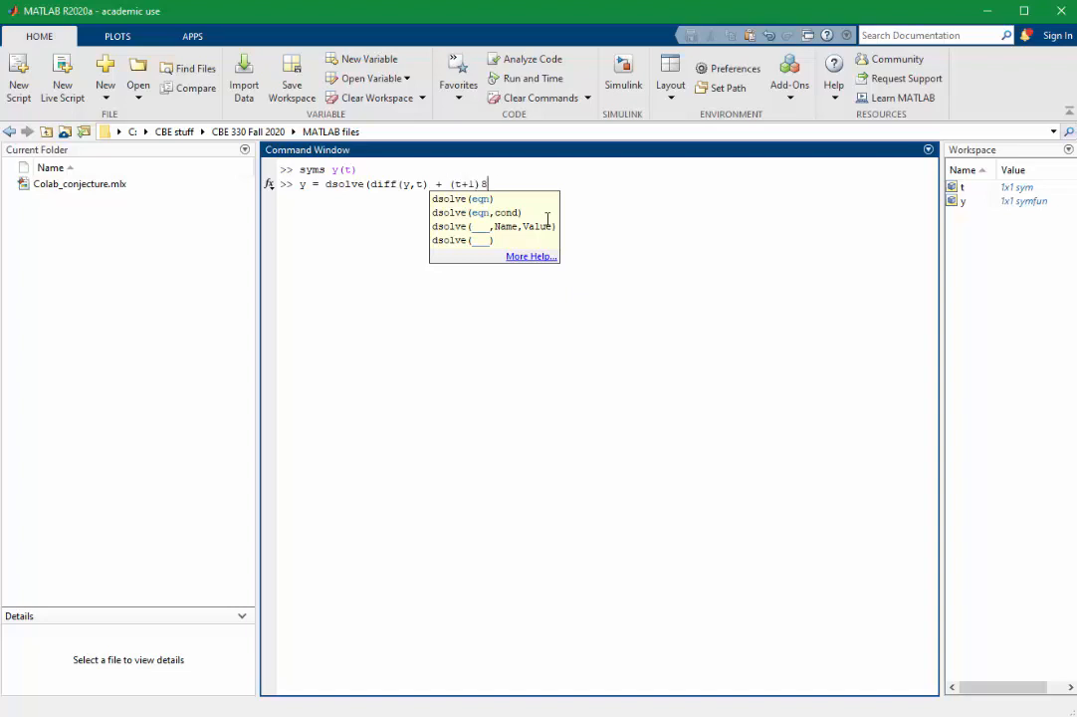
text(*y)
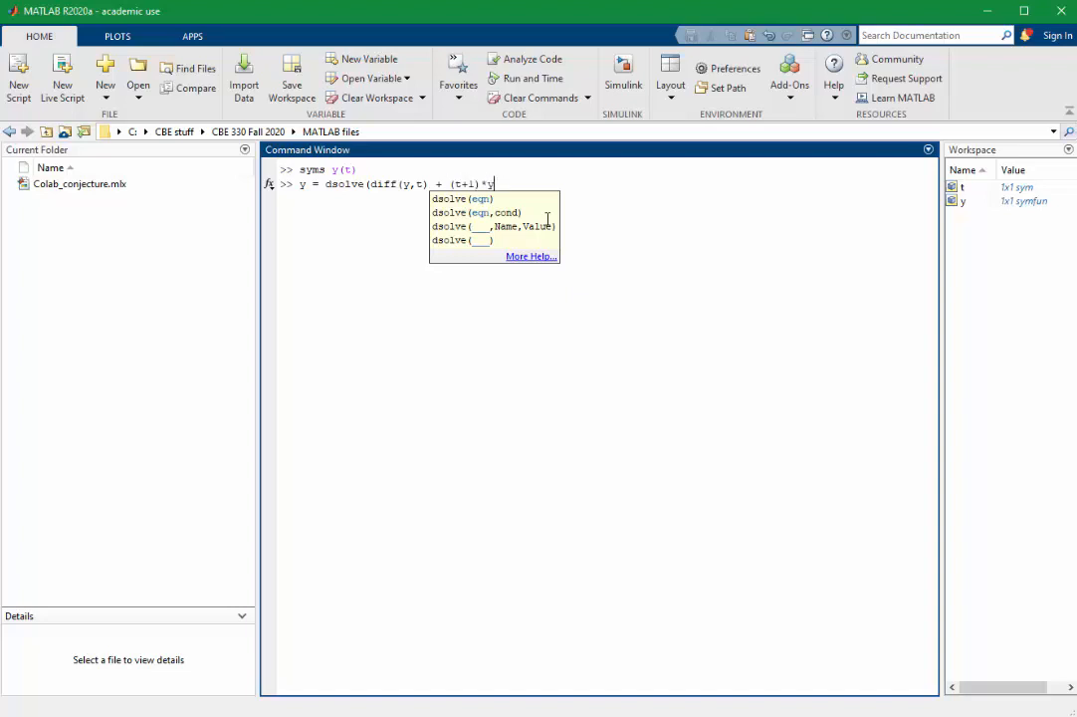
text(== 0)
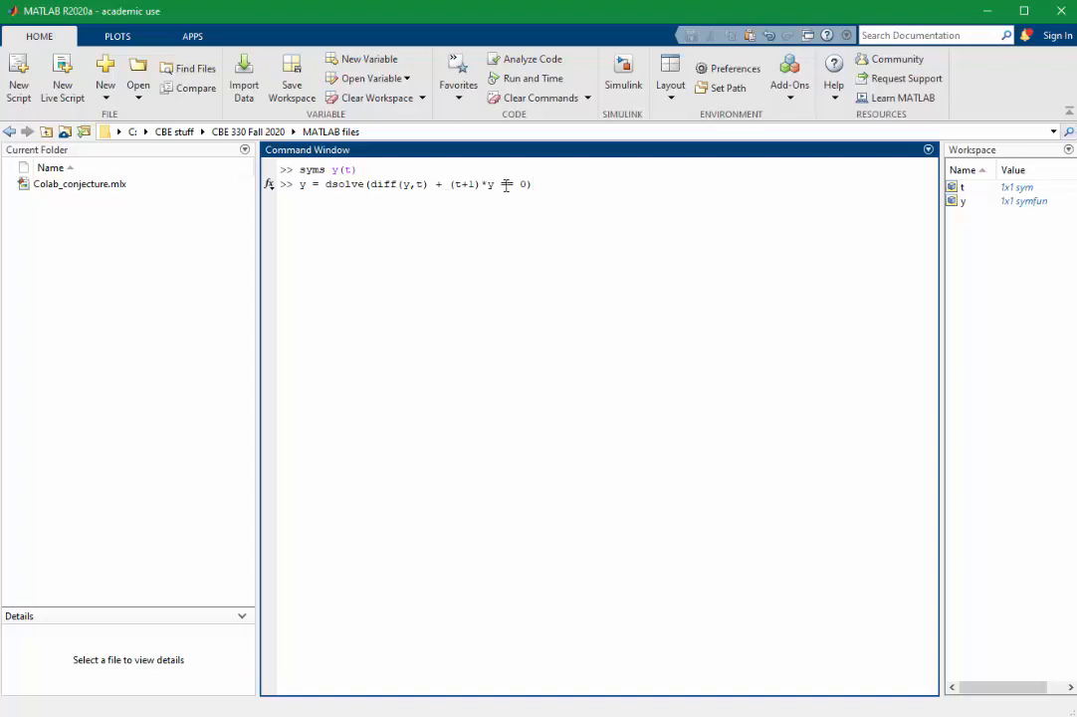
Fix the equality to == and solve, giving y = C1*exp(-(t*(t + 2))/2)
text(=)
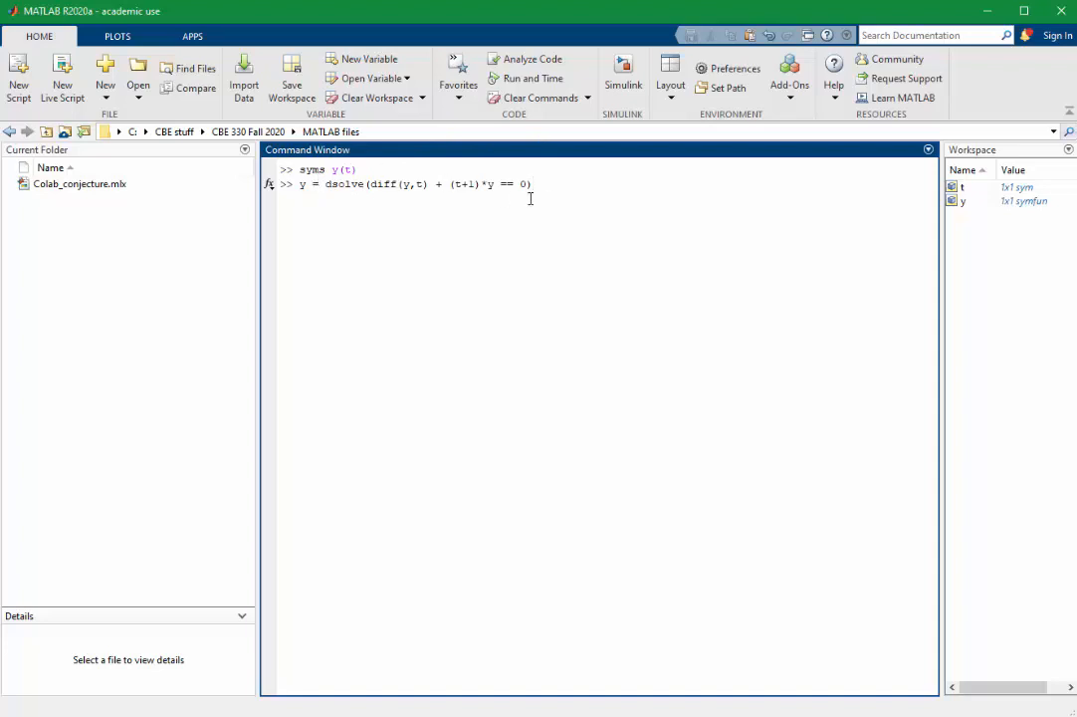
mouse_move(559, 197)
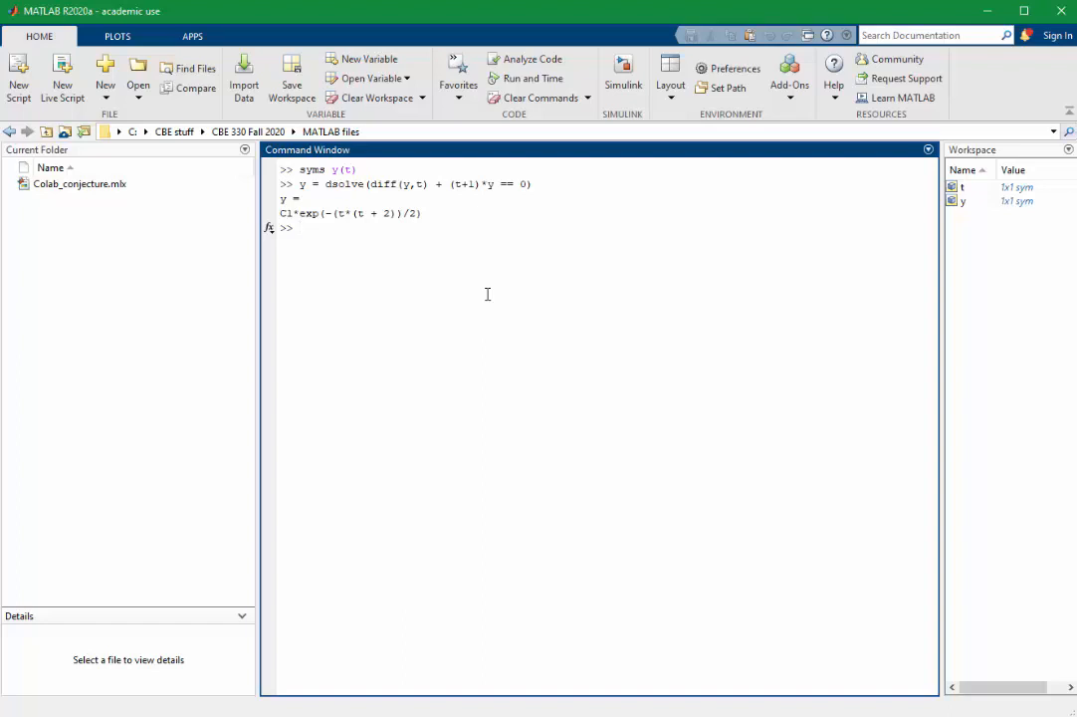
click(299, 227)
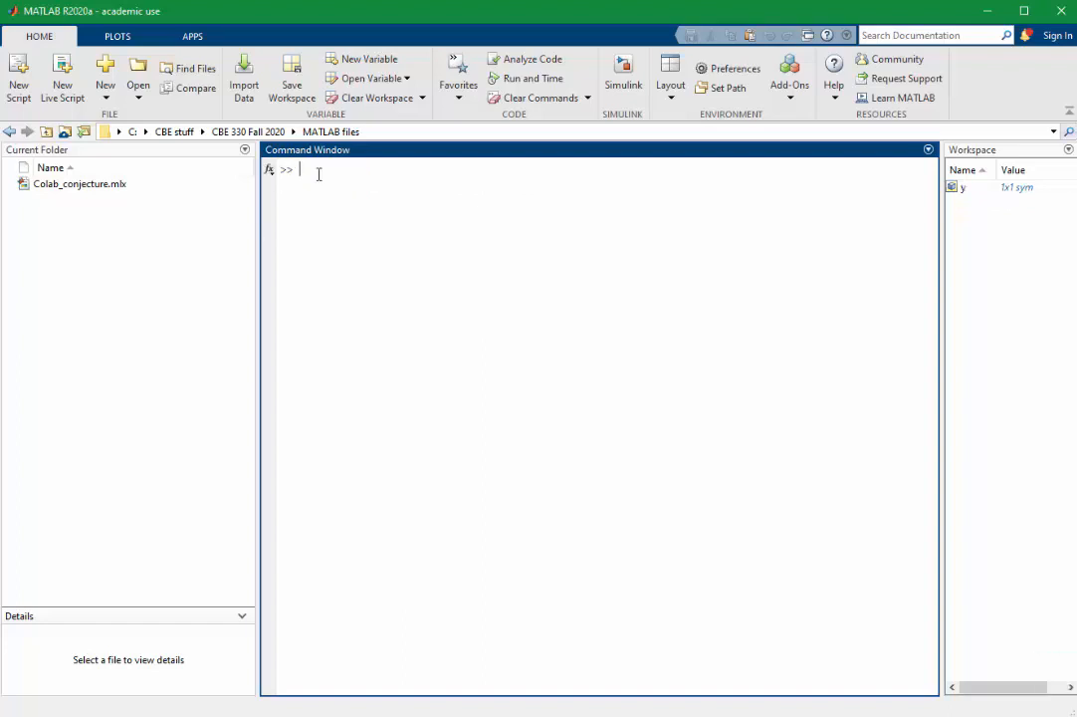
Redeclare y(t) as a symbolic function with syms y(t)
text(sys)
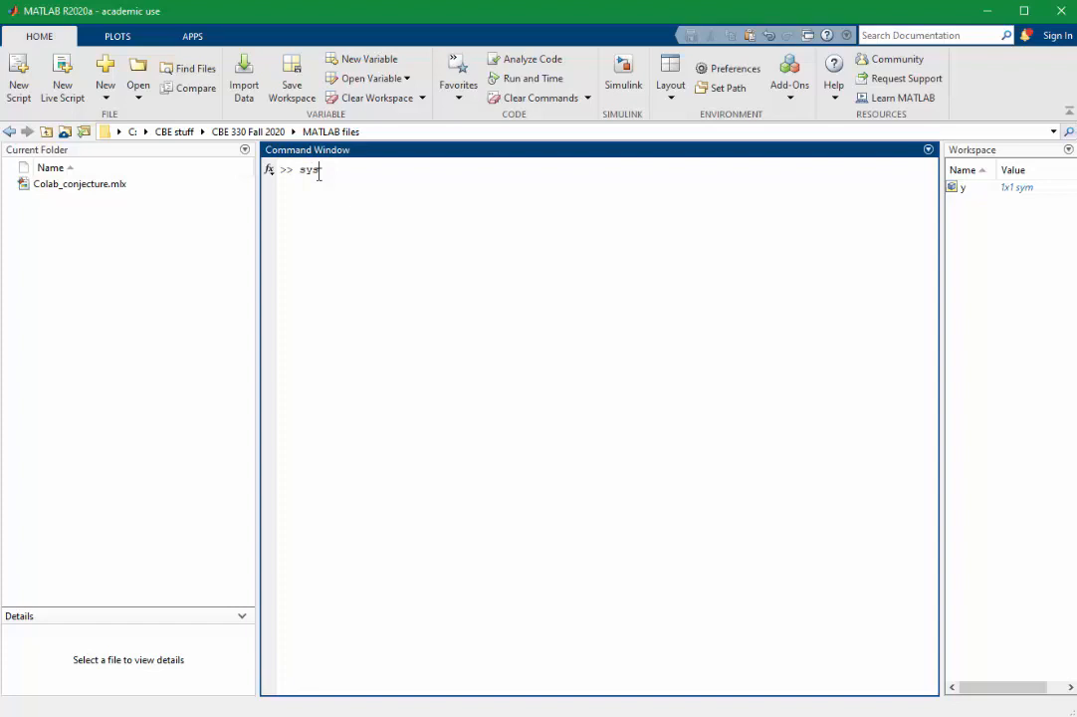
text(ms)
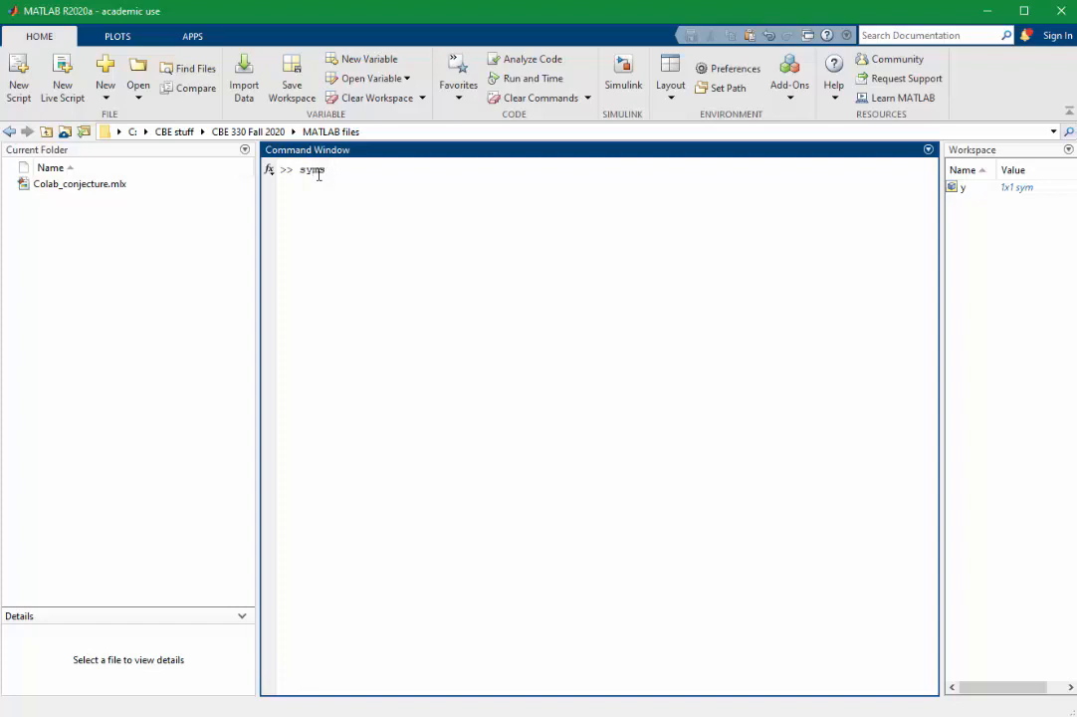
text(y(t))
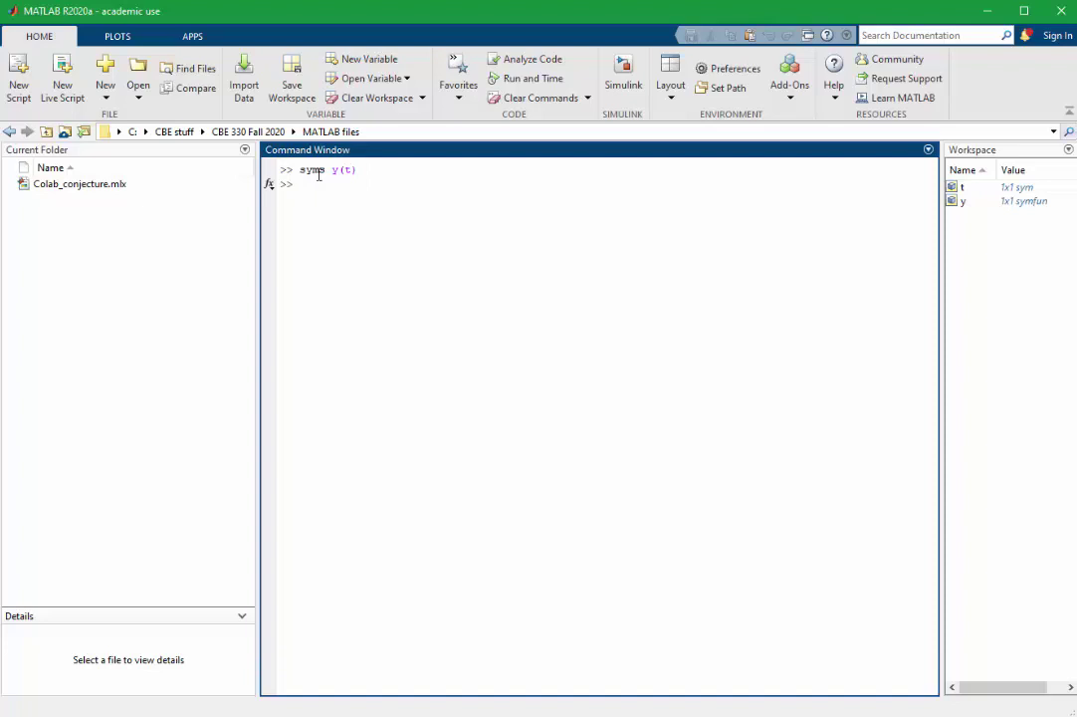
Define the derivatives Dy = diff(y) and D2y = diff(y,t,2)
text(Dy)
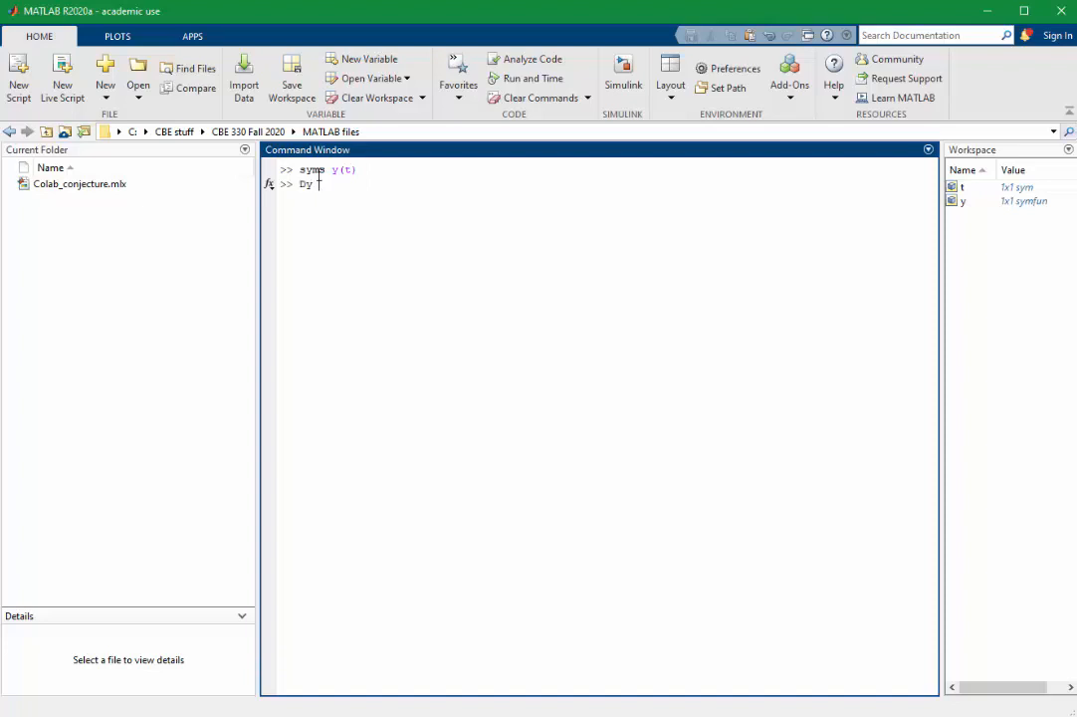
text(= diffe)
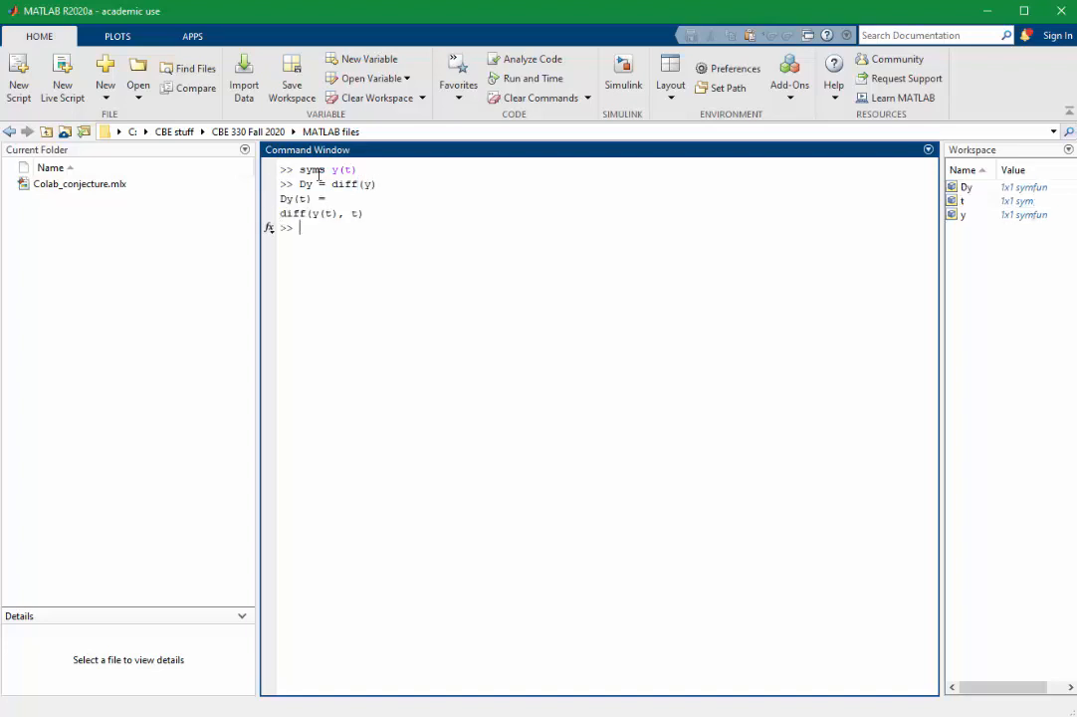
text(D2y)
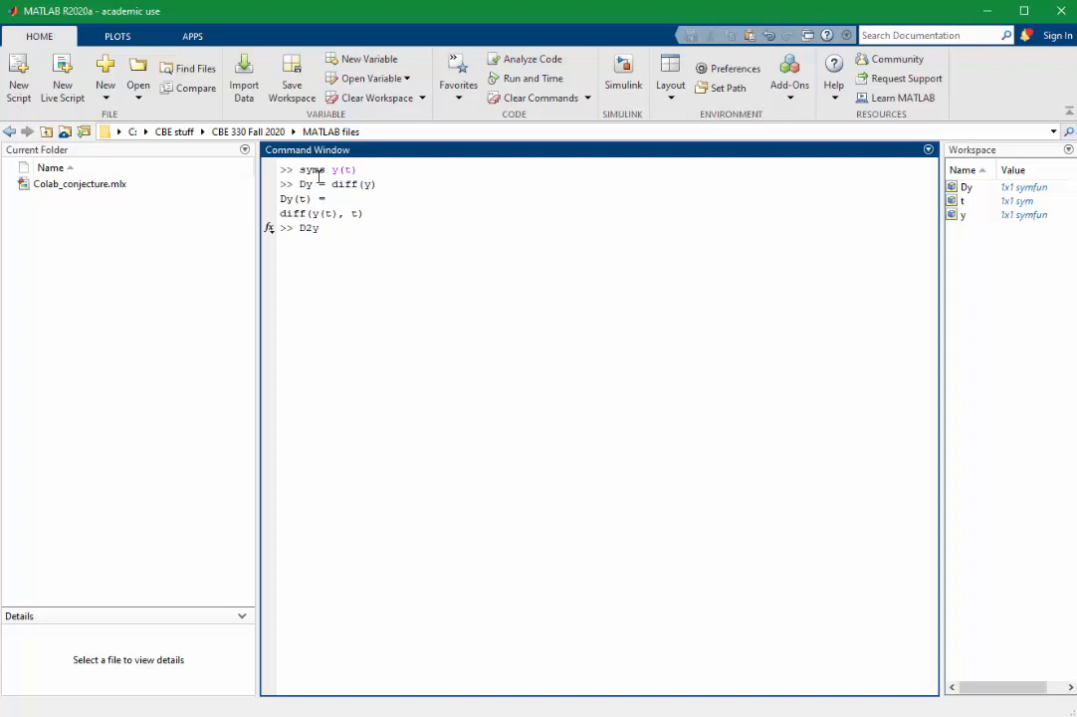
text(= diff)
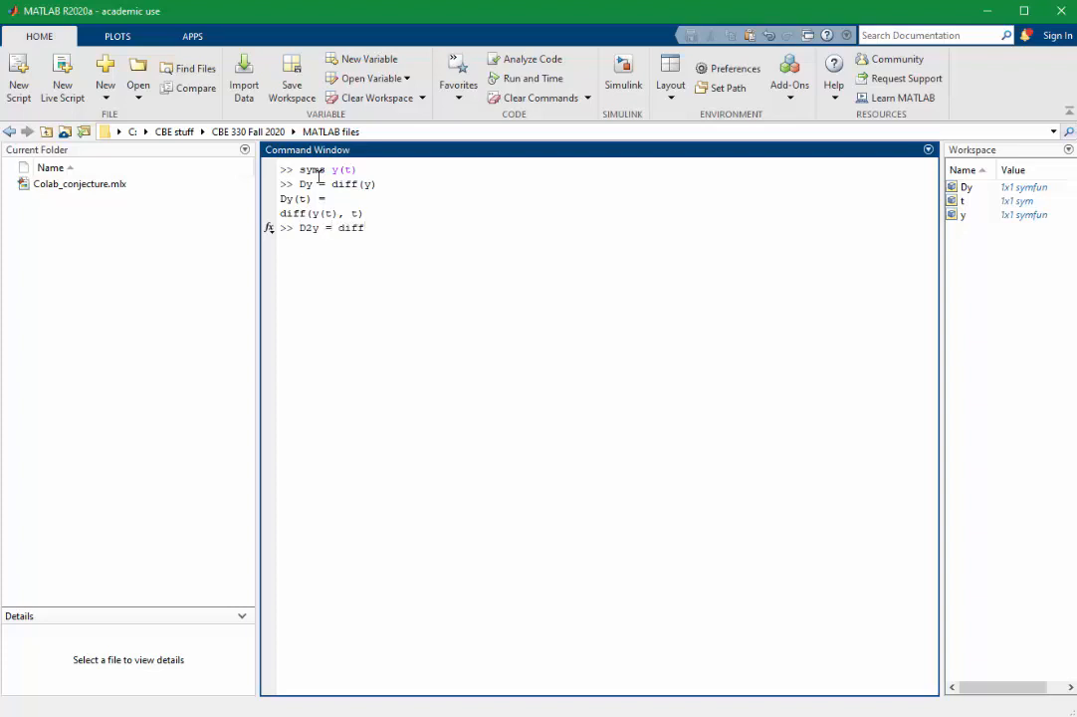
text((y,t,2)
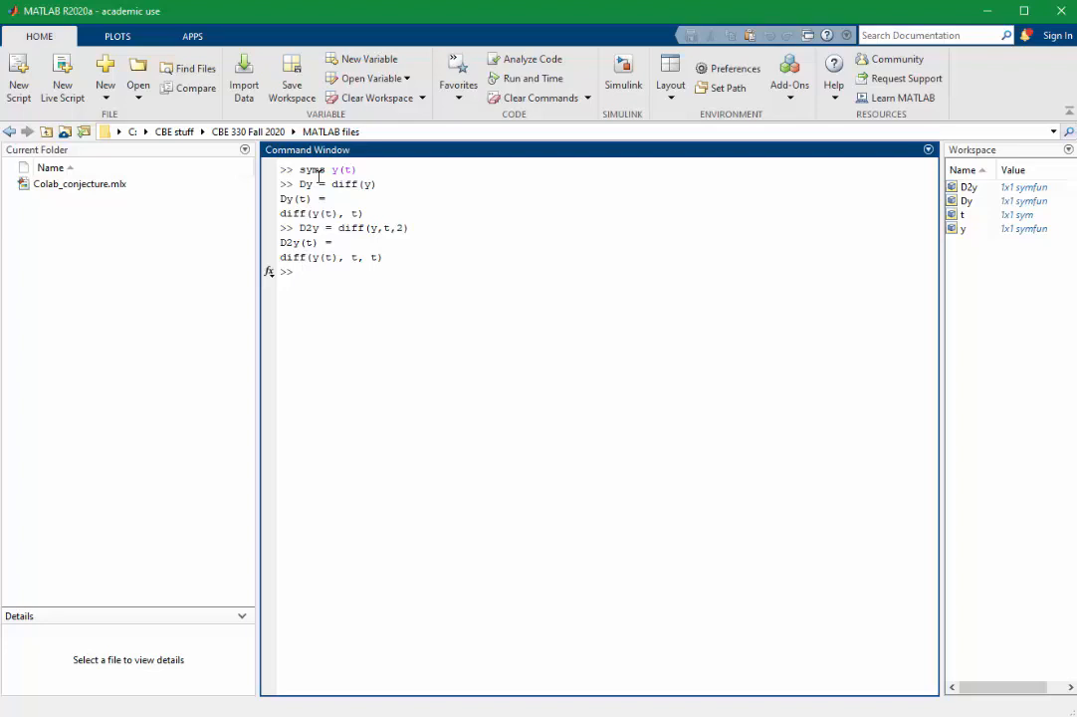
Solve D2y + 2*Dy + 2*y == exp(-t) with y(0) == 0, Dy(0) == 1
text(y = d)
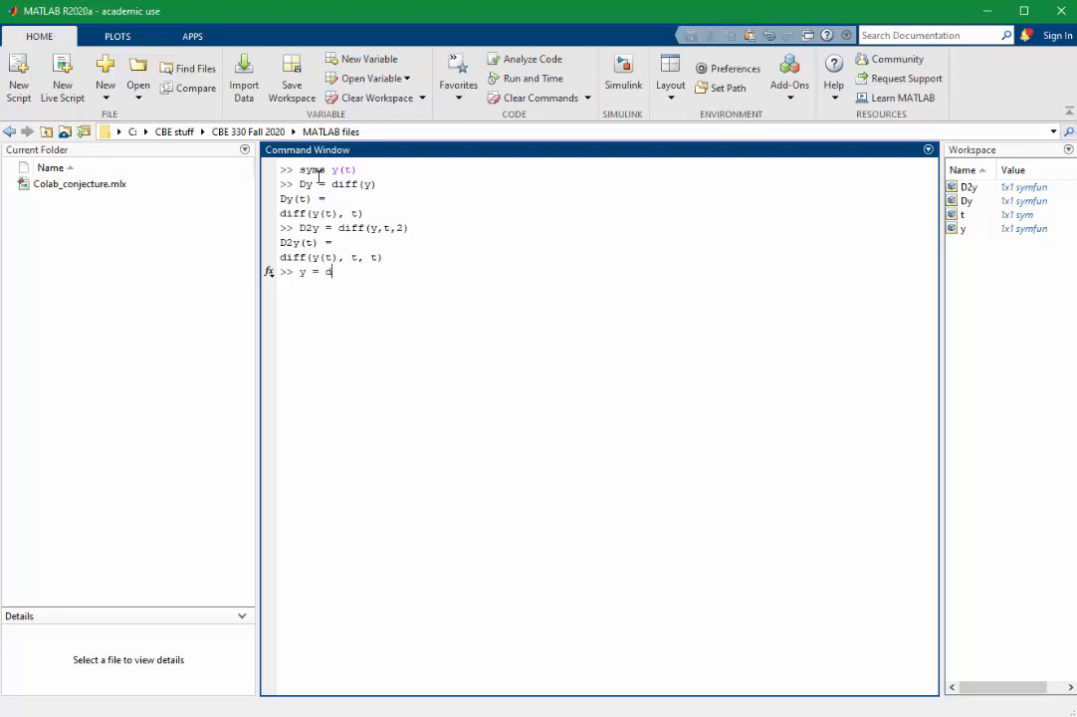
text(dsolve ()
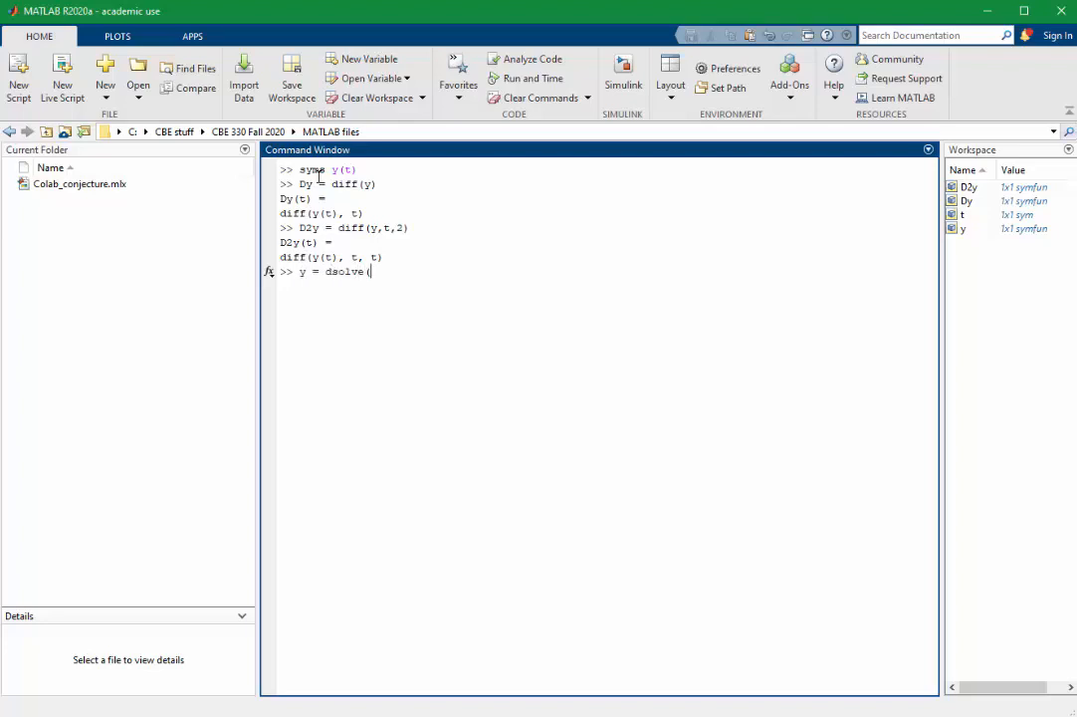
text(D2y + 2*Dy + 2*y == exp(-t), y(0) == 0, Dy(0) == 1))
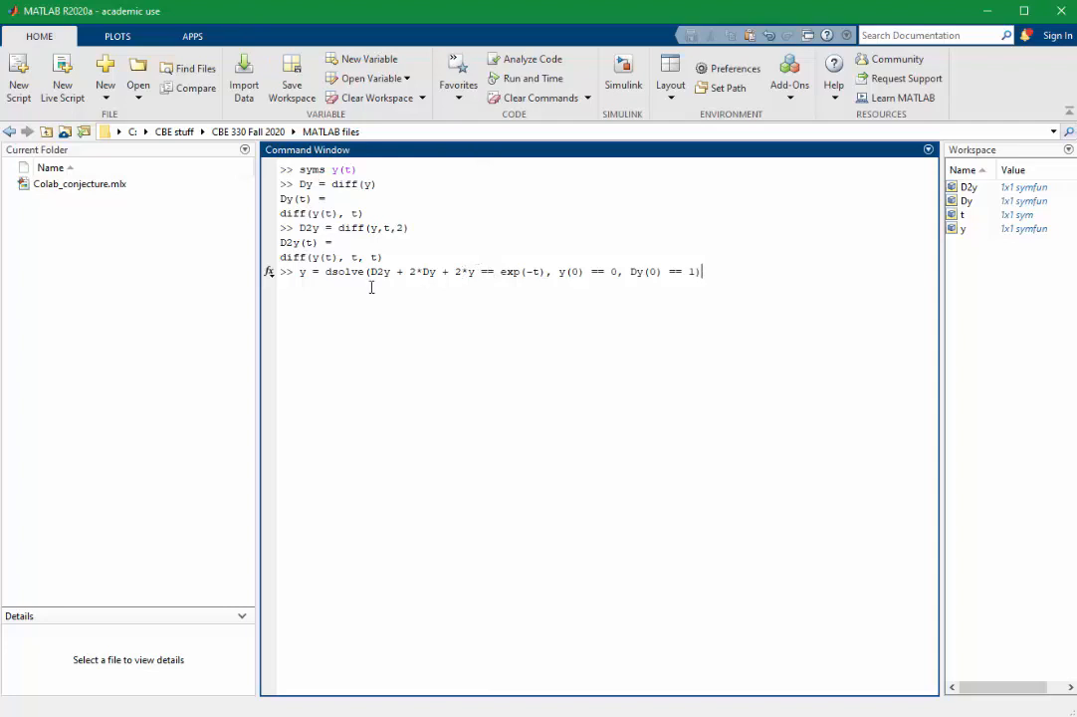
mouse_move(559, 309)
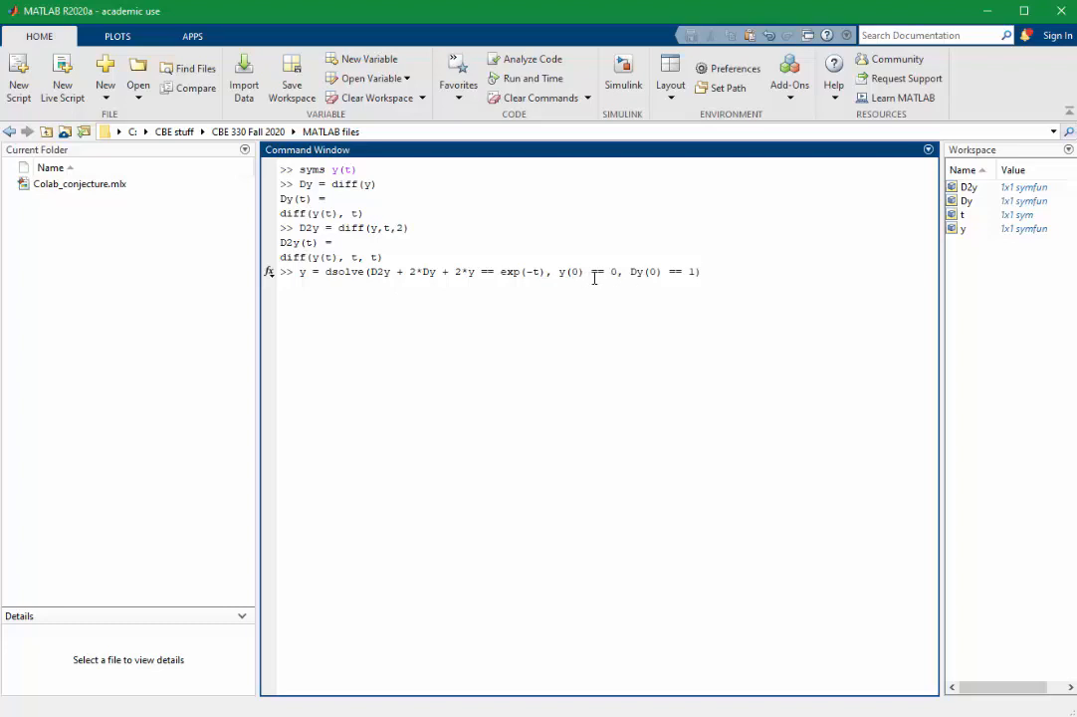
mouse_move(652, 284)
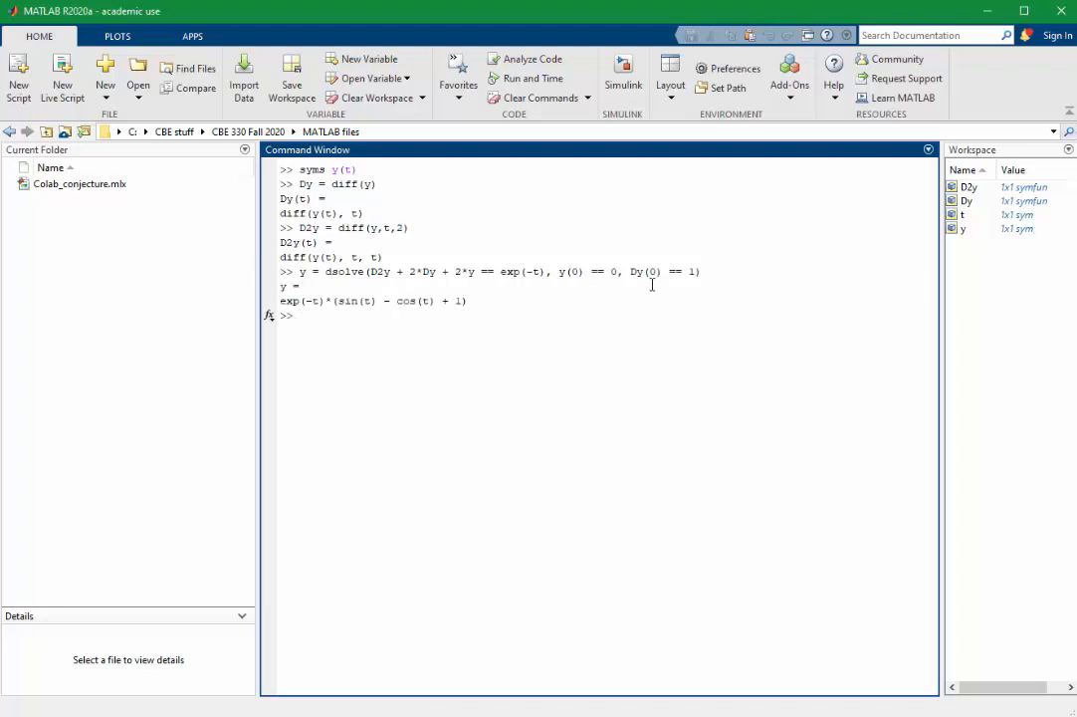
click(299, 314)
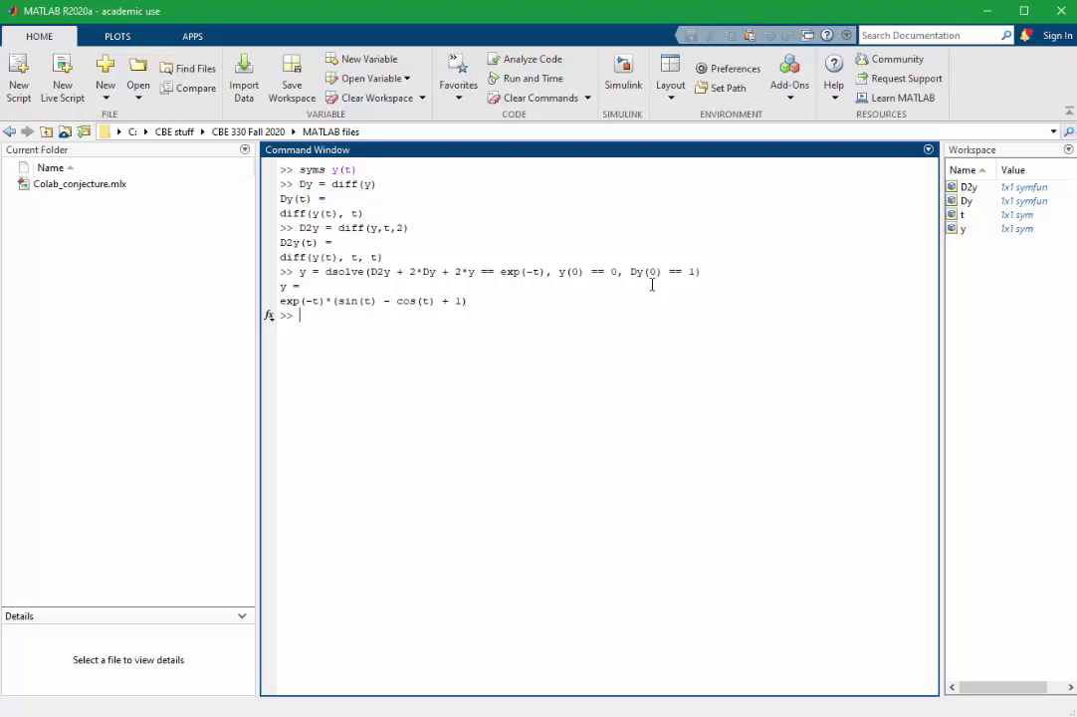
mouse_move(654, 283)
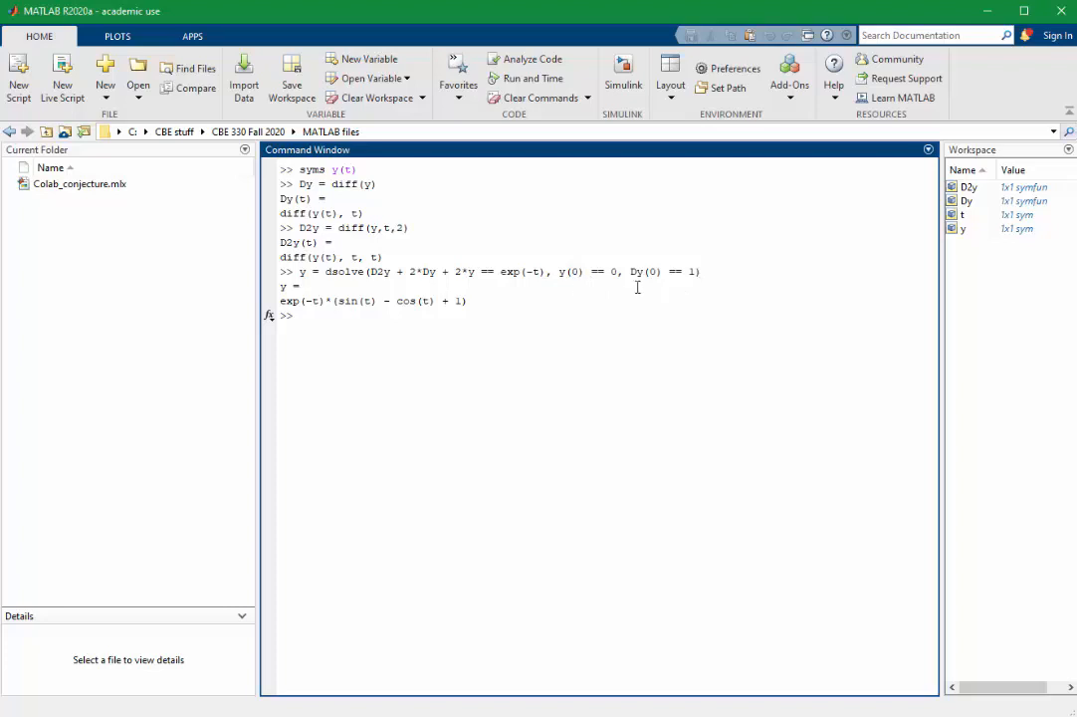
mouse_move(677, 306)
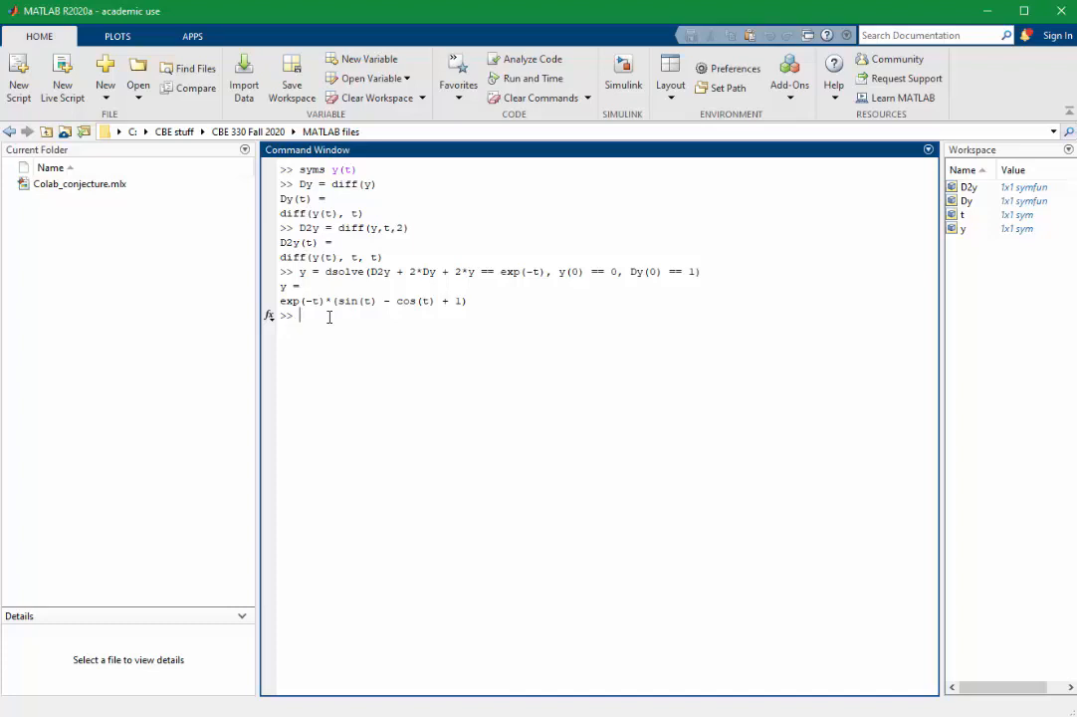
Type ezplot(y,[0,5]) to plot the solution over t from 0 to 5
text(e)
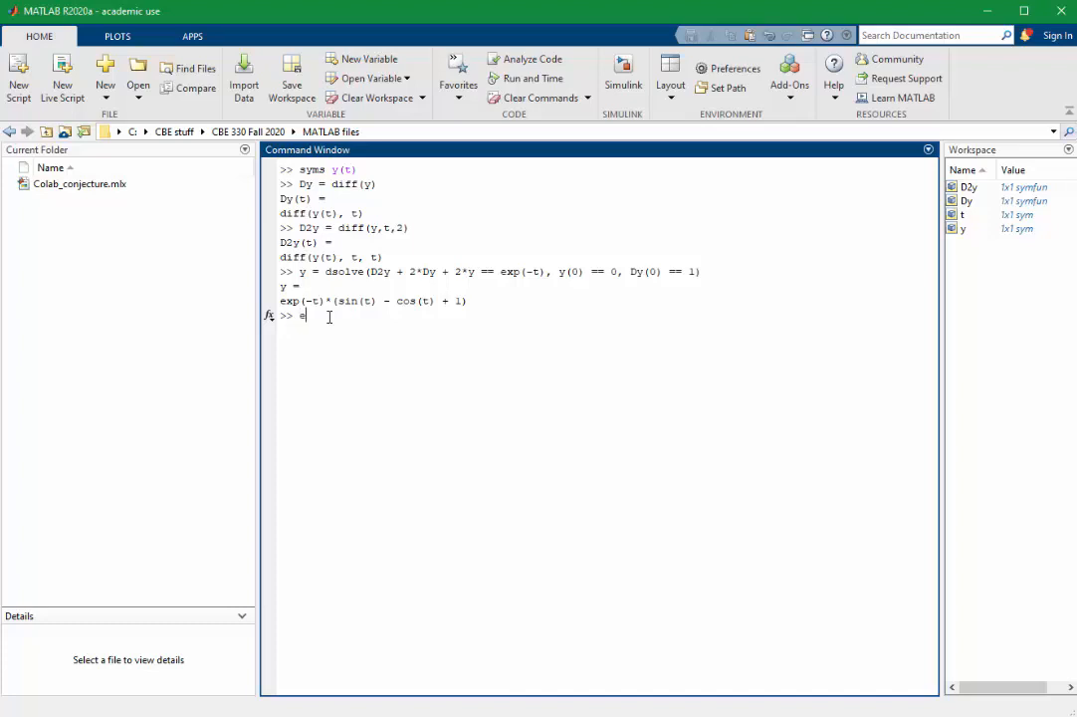
text(zplot)
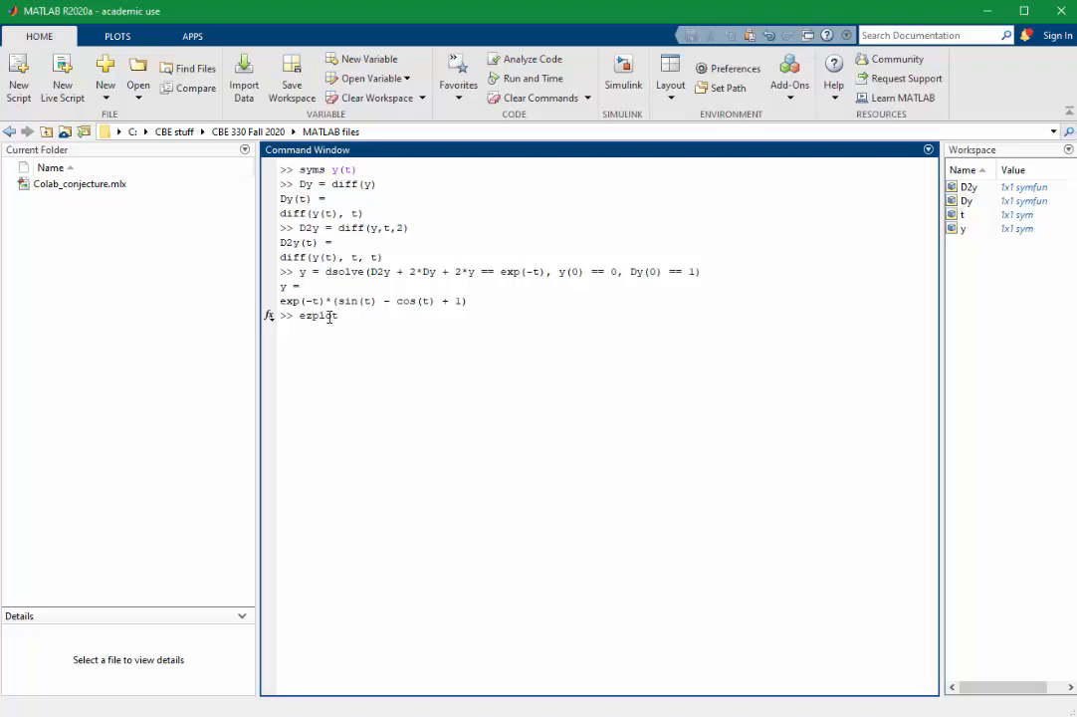
text((y,)
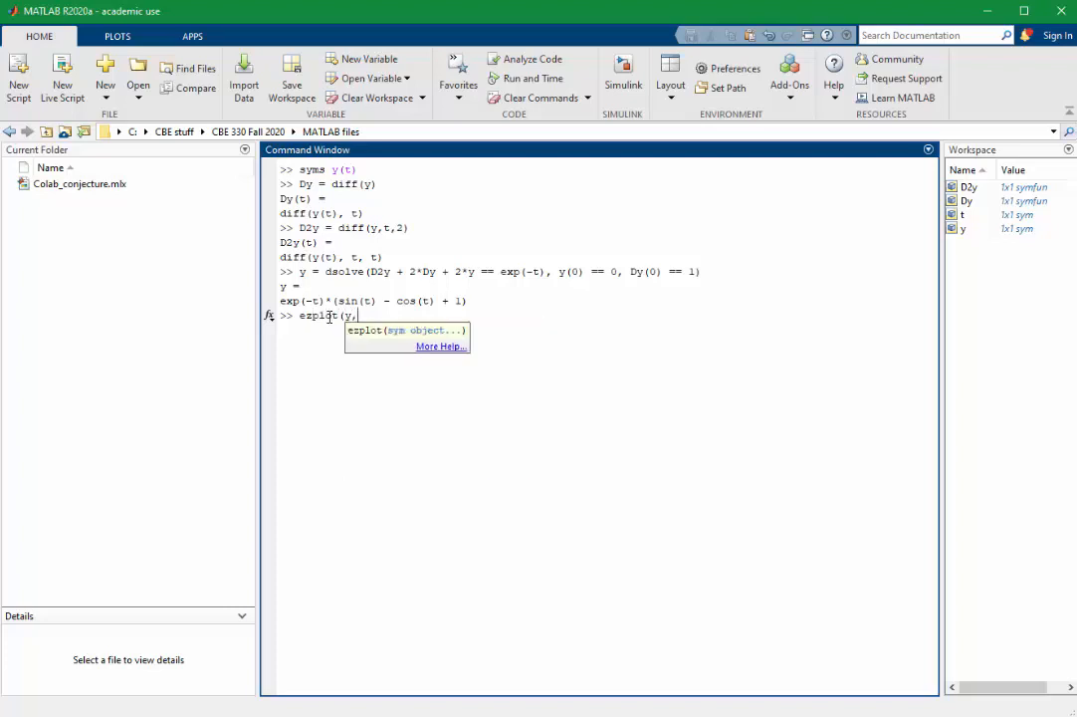
text([)
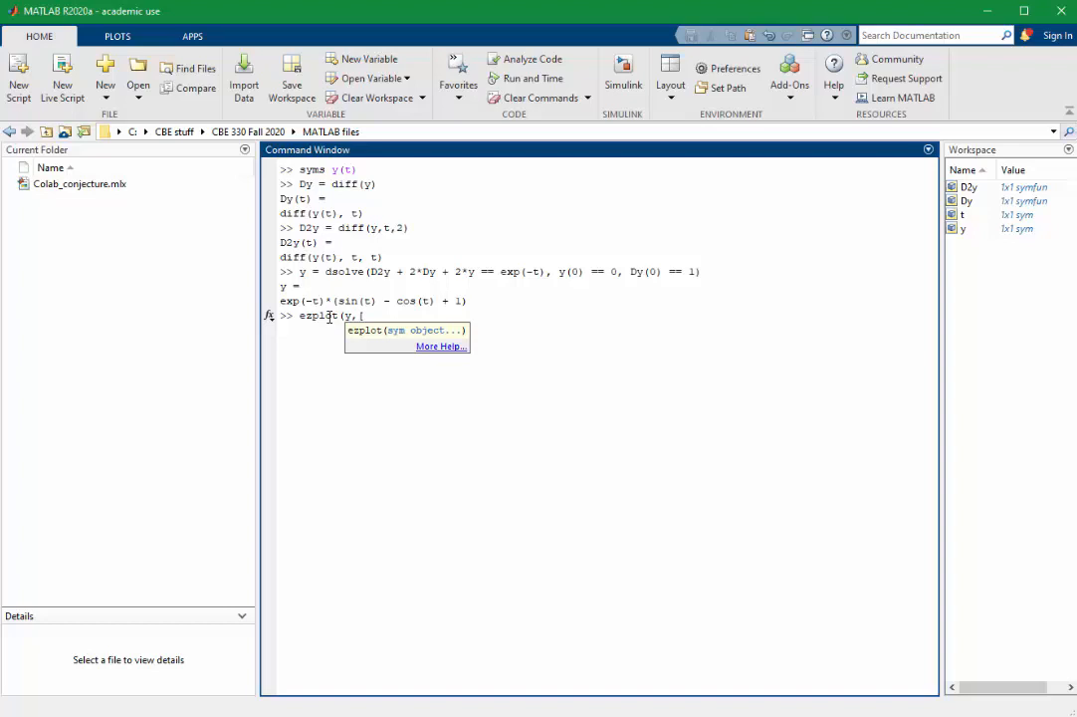
text(0,5])
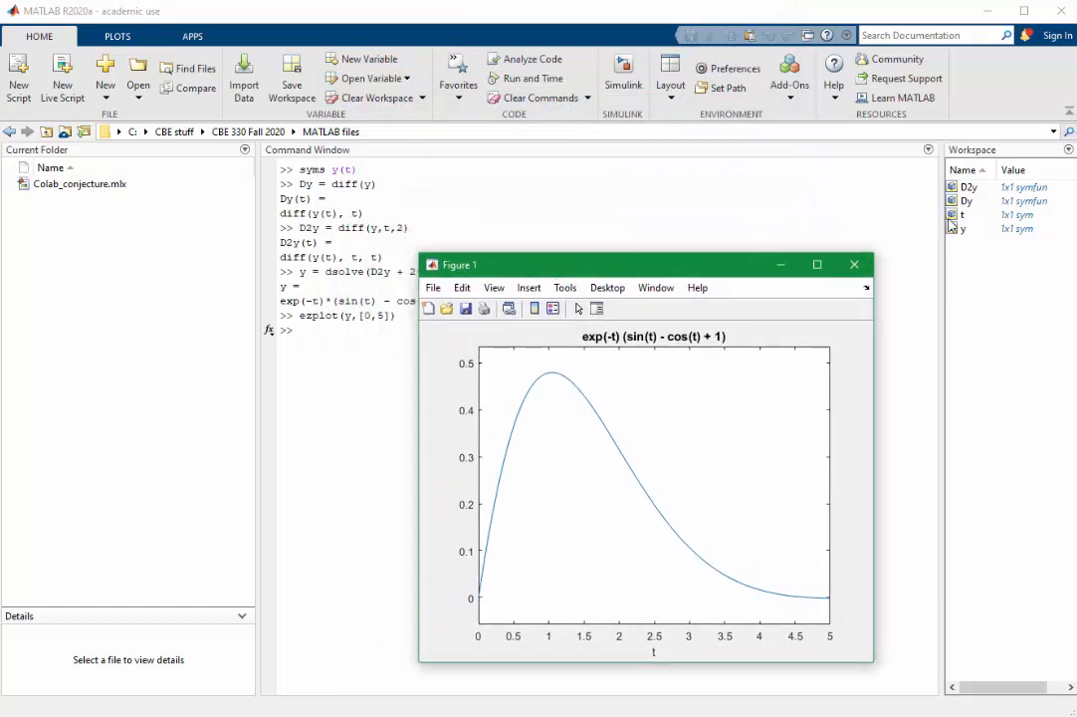
mouse_move(953, 251)
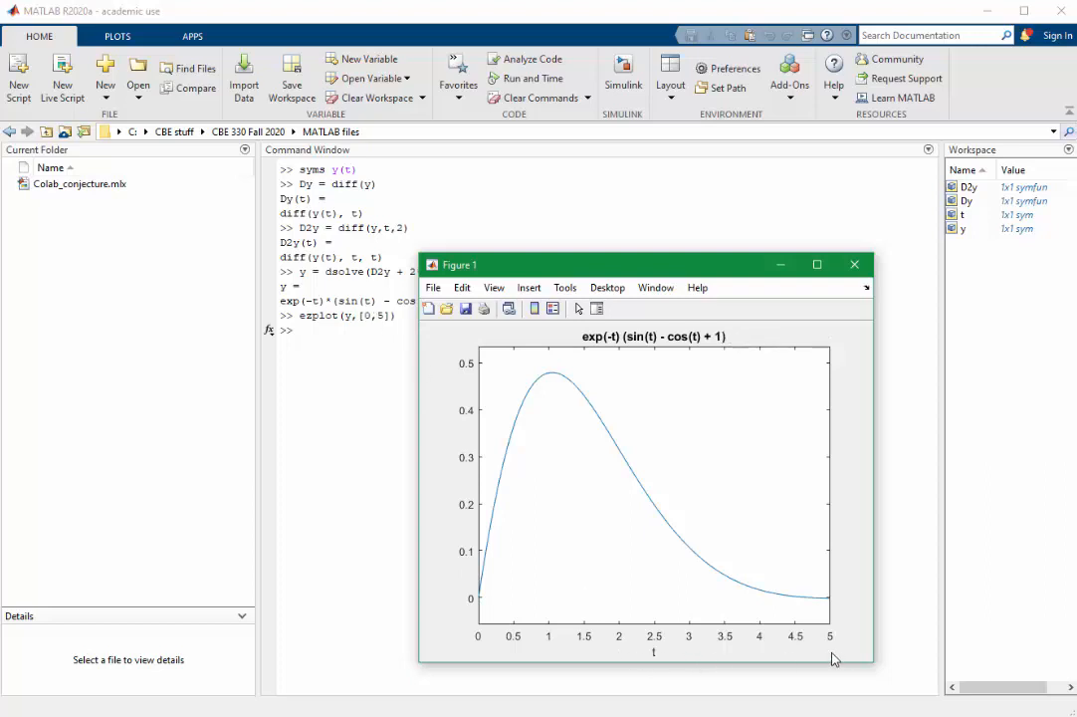
mouse_move(832, 659)
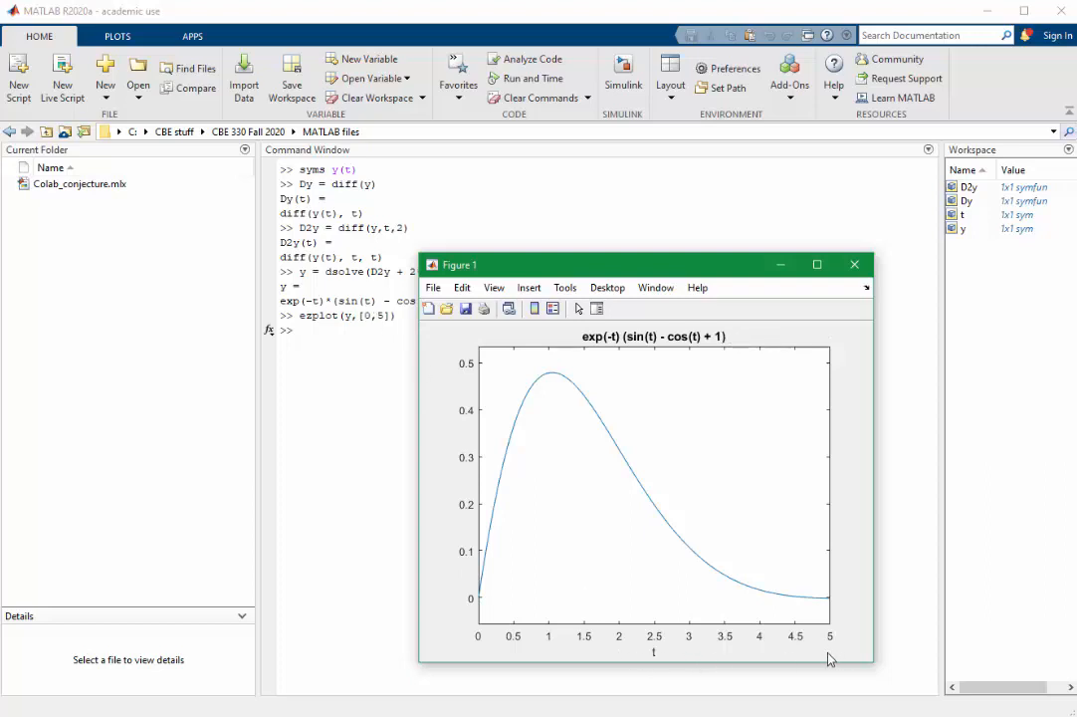
mouse_move(1045, 329)
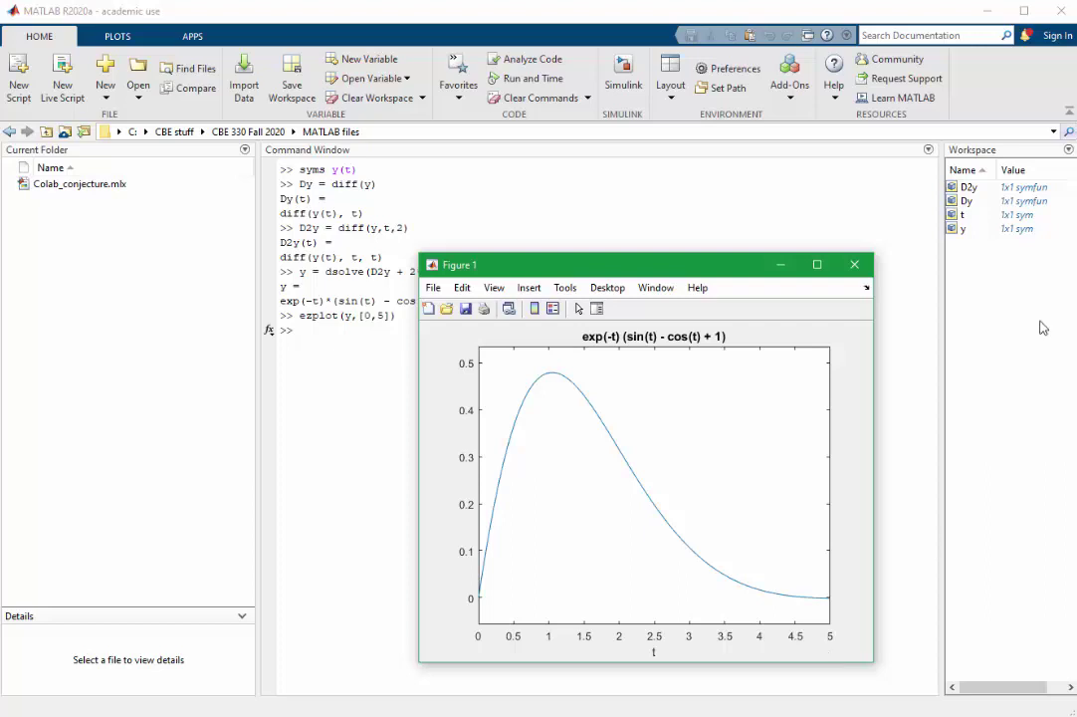
mouse_move(1012, 229)
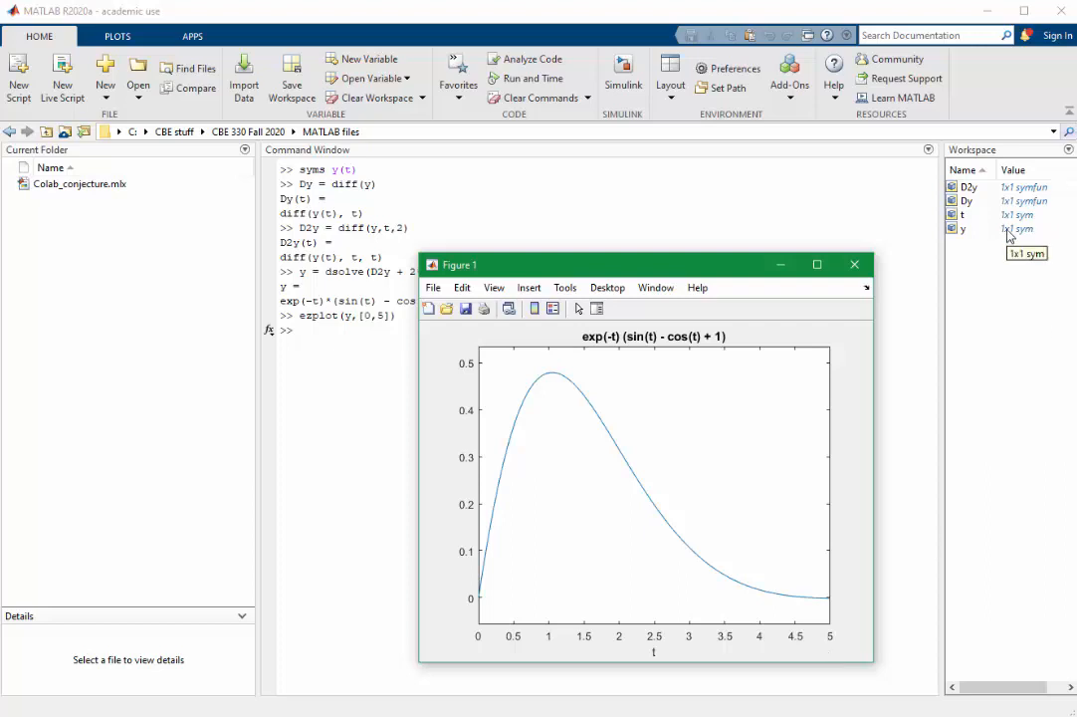
mouse_move(920, 303)
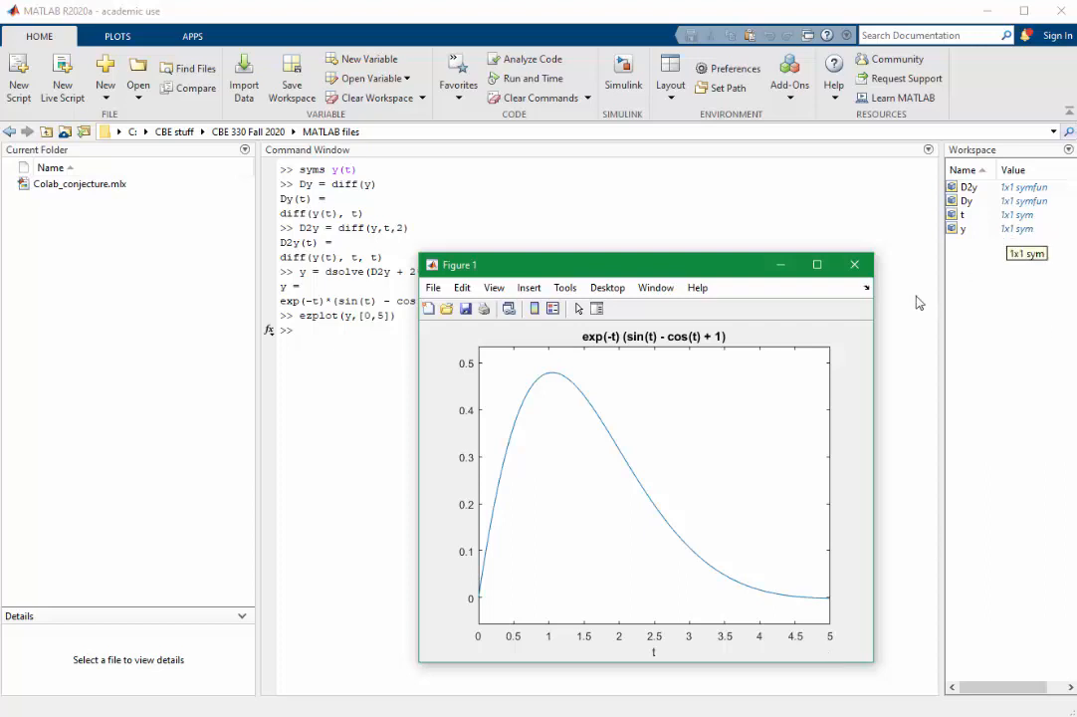
mouse_move(784, 583)
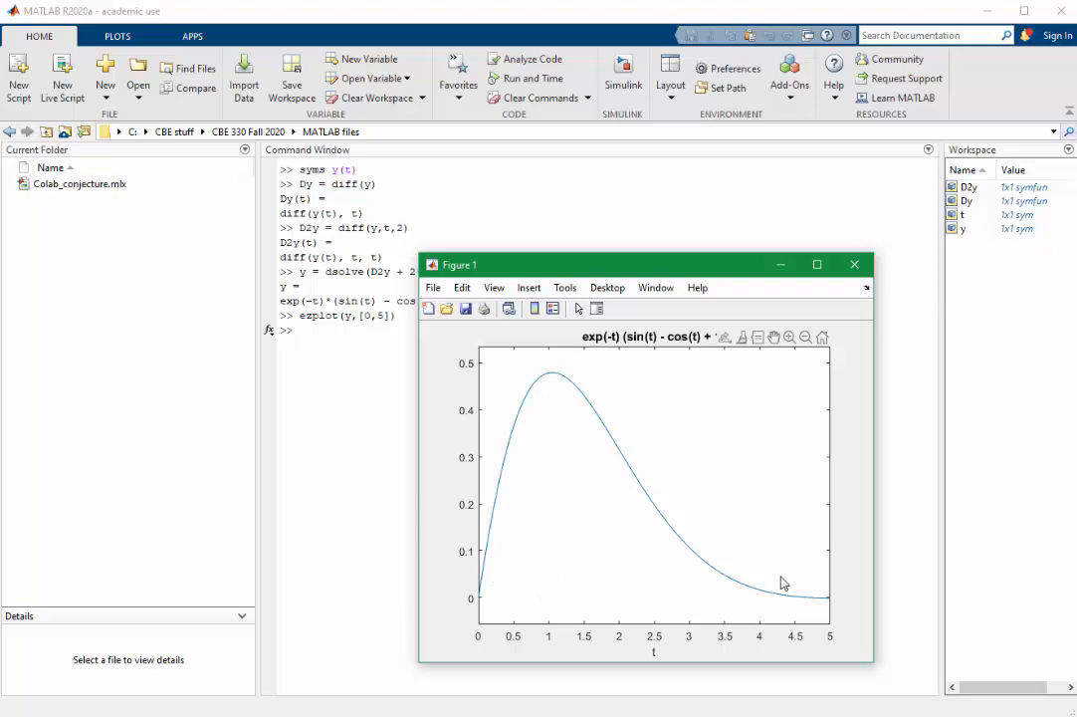